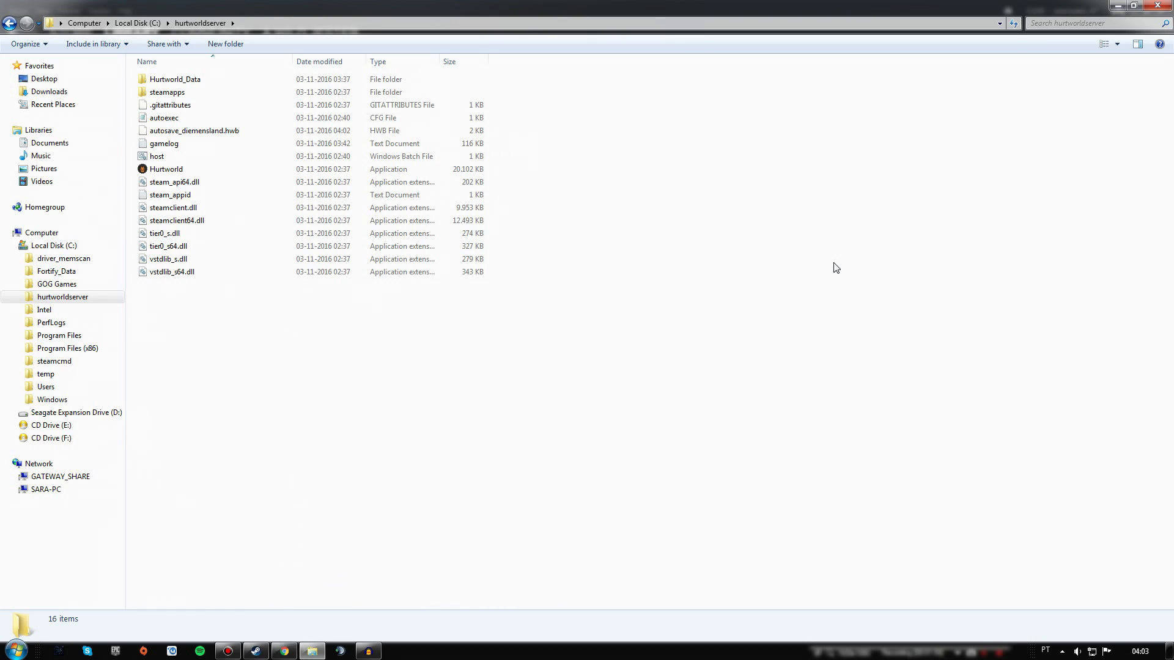
Step: Copy the autoexec, autosave and host server files, then review host.bat's contents
{"action": "left_click", "coordinate": [164, 117]}
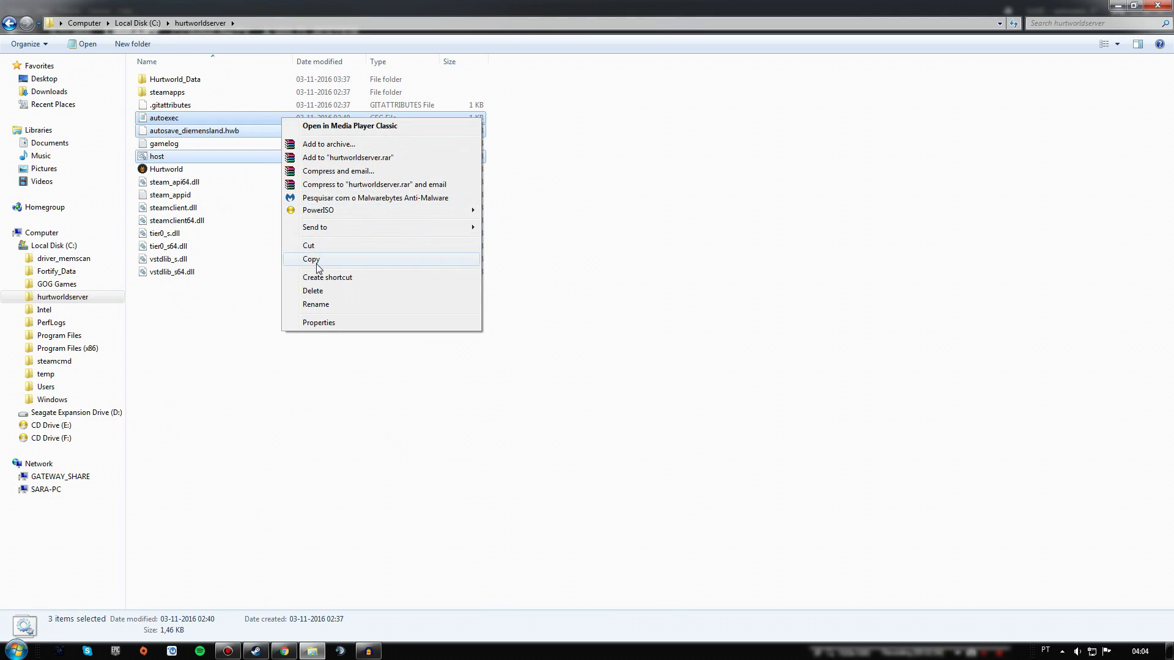
{"action": "left_click", "coordinate": [310, 259]}
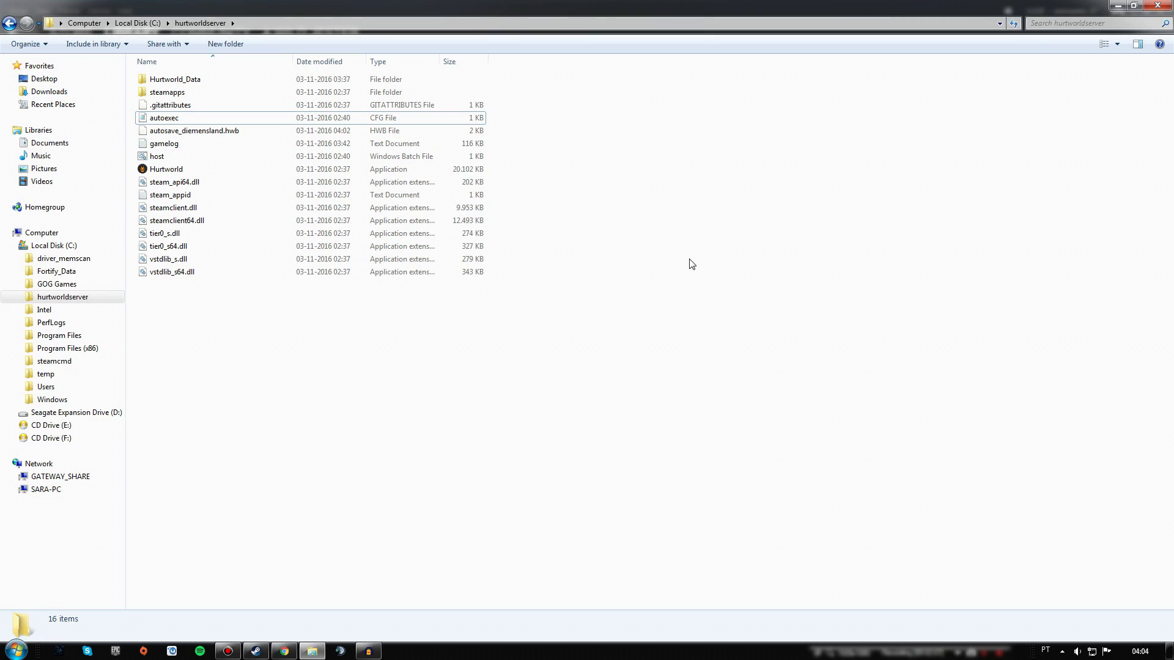
{"action": "right_click", "coordinate": [158, 157]}
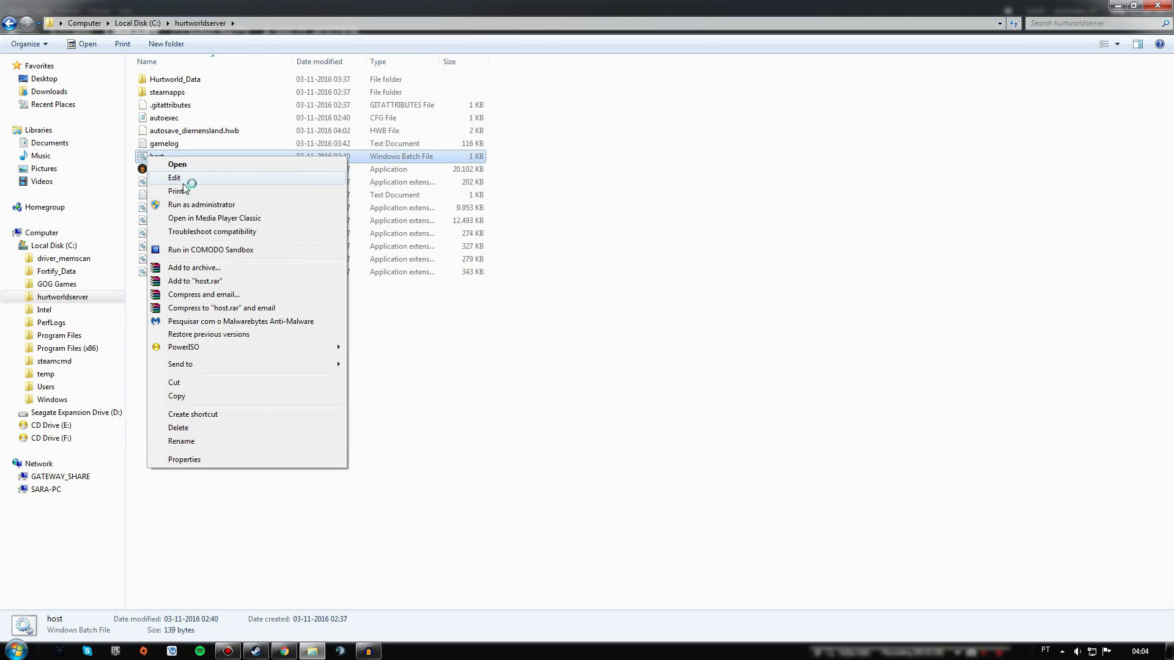
{"action": "left_click", "coordinate": [174, 177]}
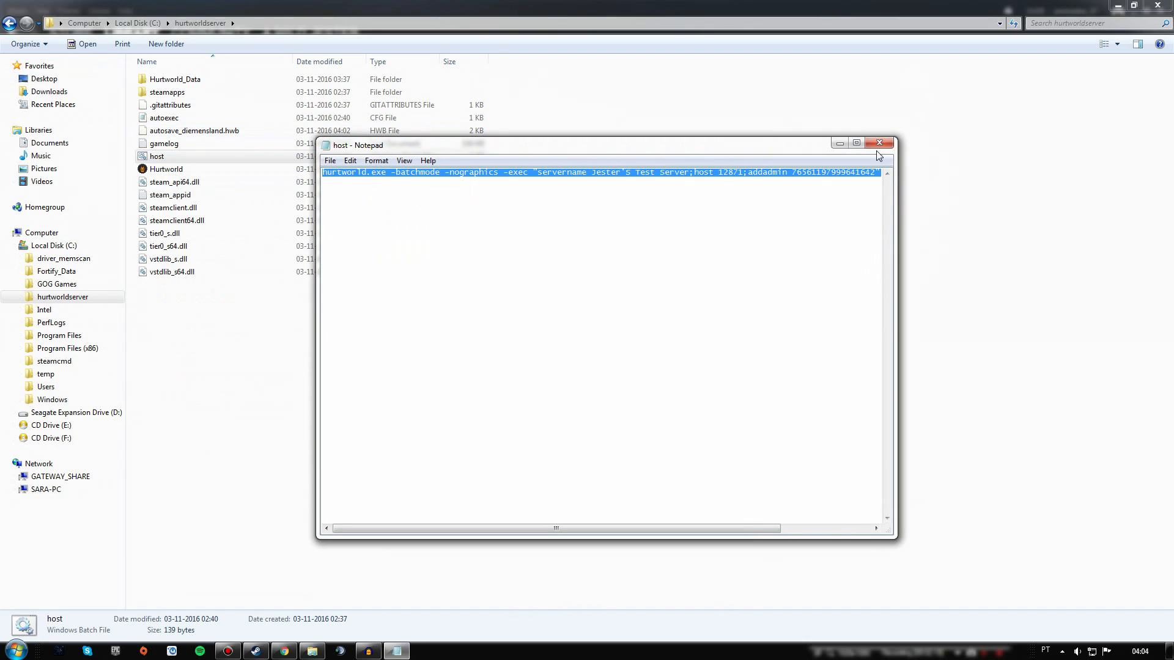
{"action": "left_click", "coordinate": [878, 142]}
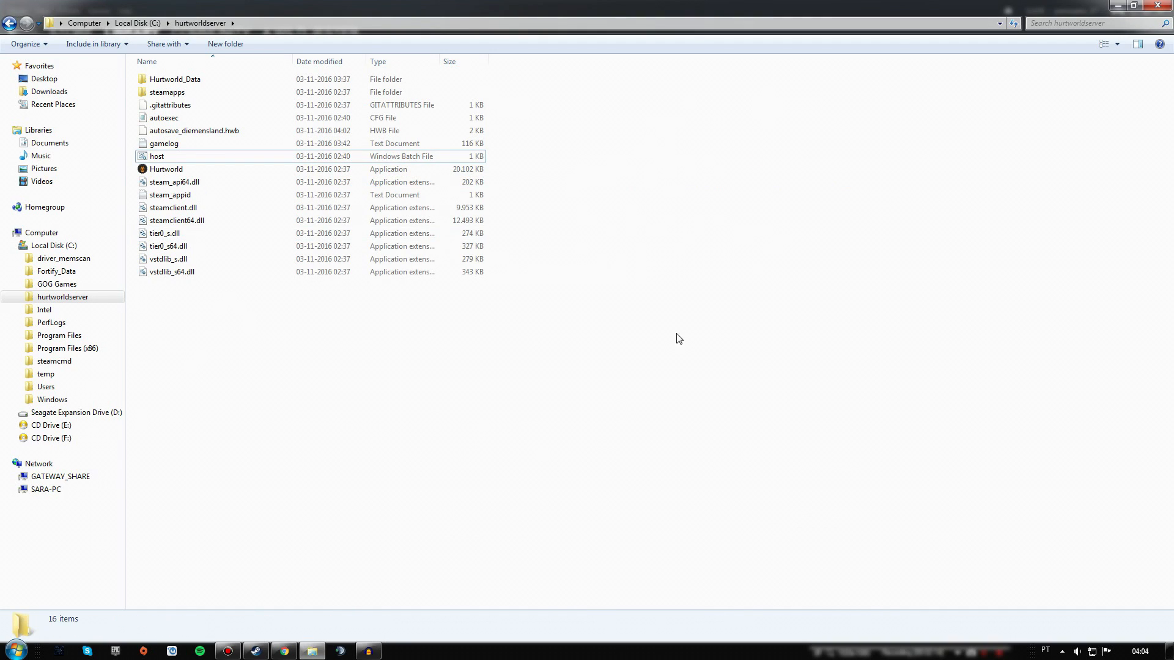
{"action": "mouse_move", "coordinate": [483, 335]}
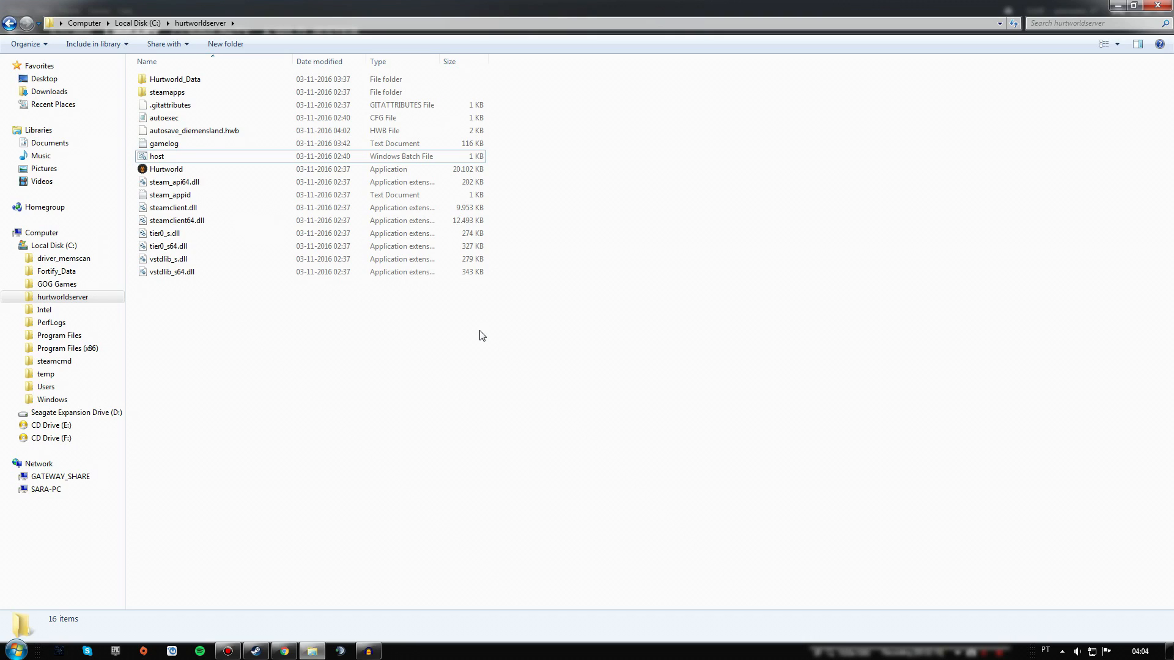
{"action": "mouse_move", "coordinate": [399, 432]}
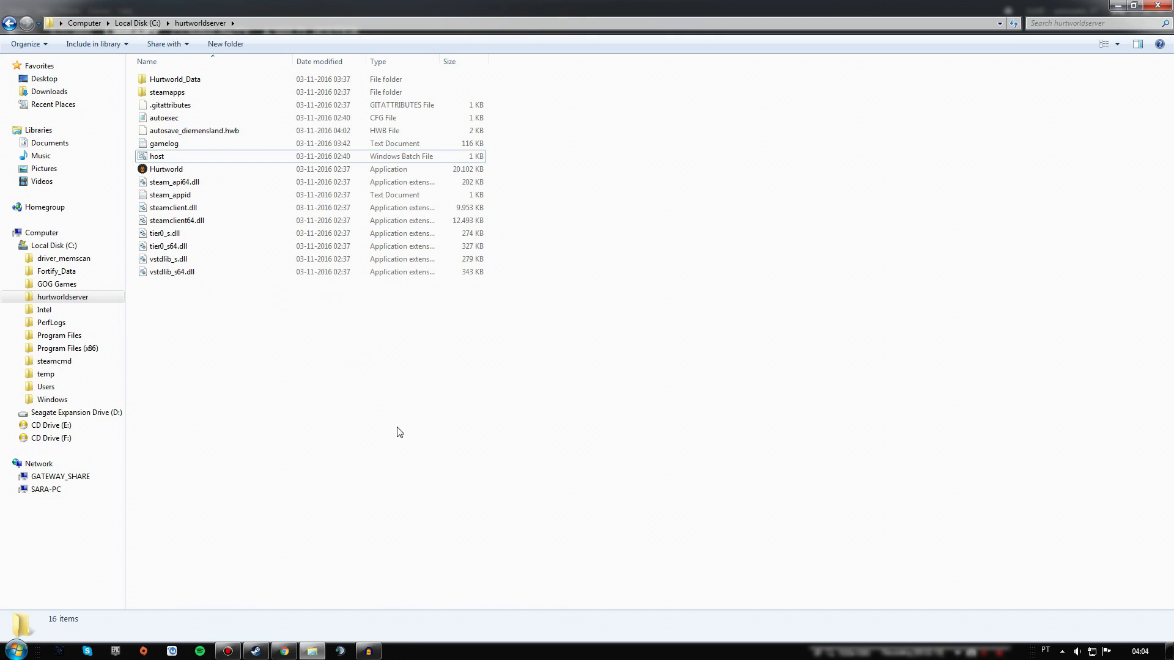
{"action": "mouse_move", "coordinate": [390, 429]}
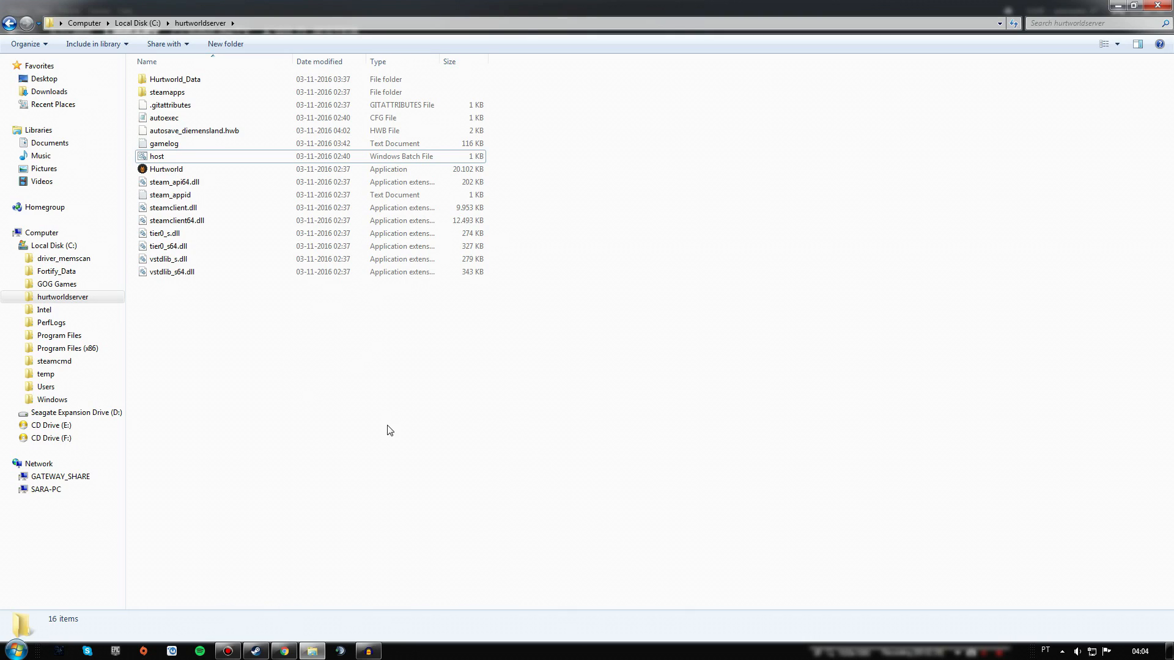
{"action": "mouse_move", "coordinate": [396, 290]}
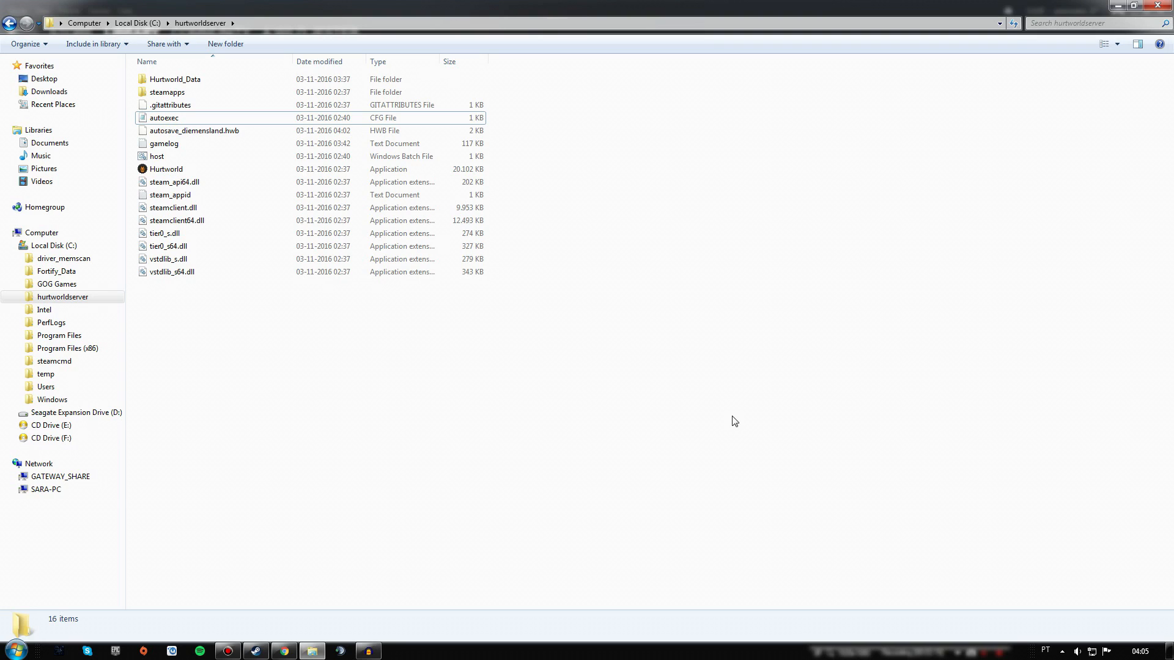
{"action": "mouse_move", "coordinate": [600, 197]}
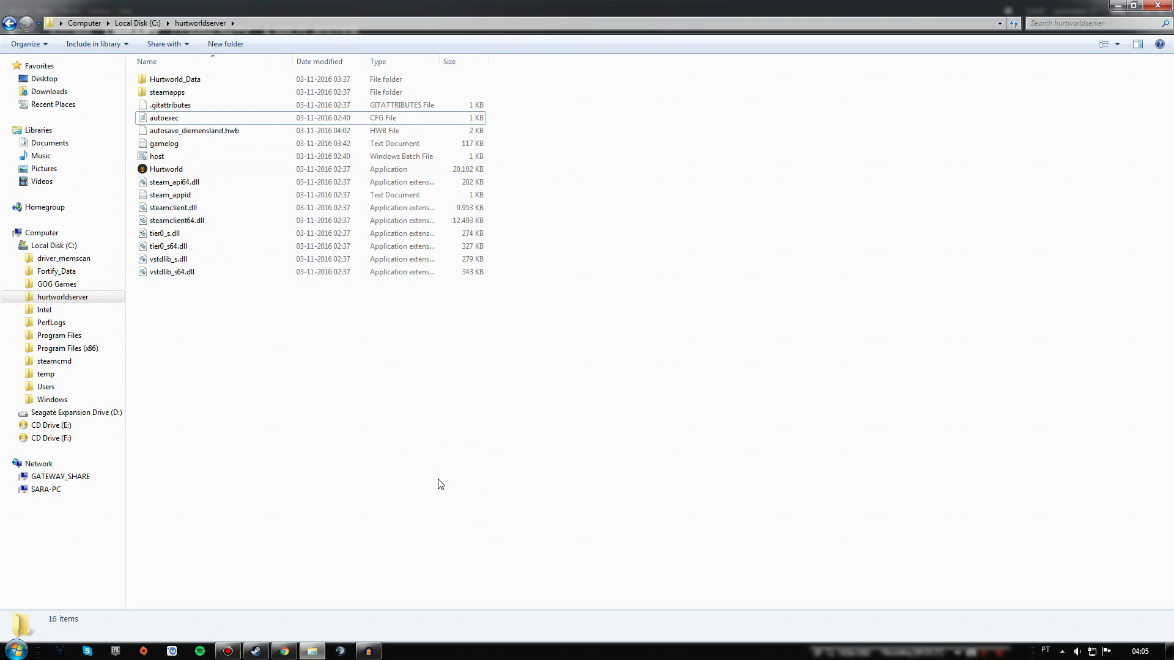
{"action": "mouse_move", "coordinate": [525, 313]}
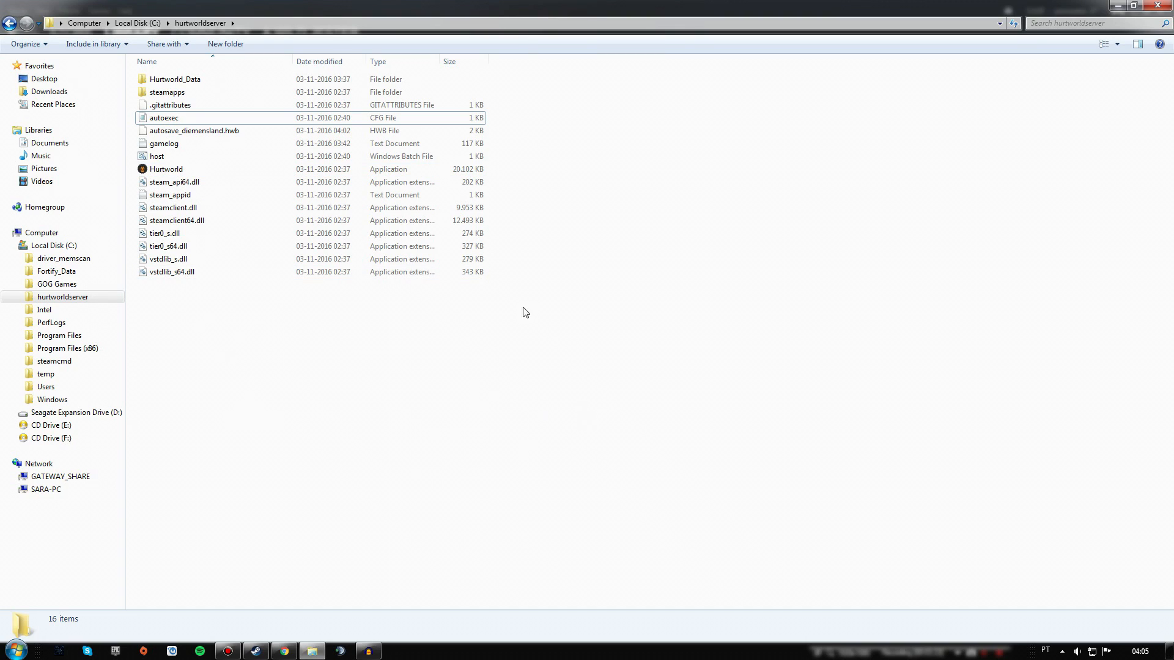
{"action": "mouse_move", "coordinate": [177, 182]}
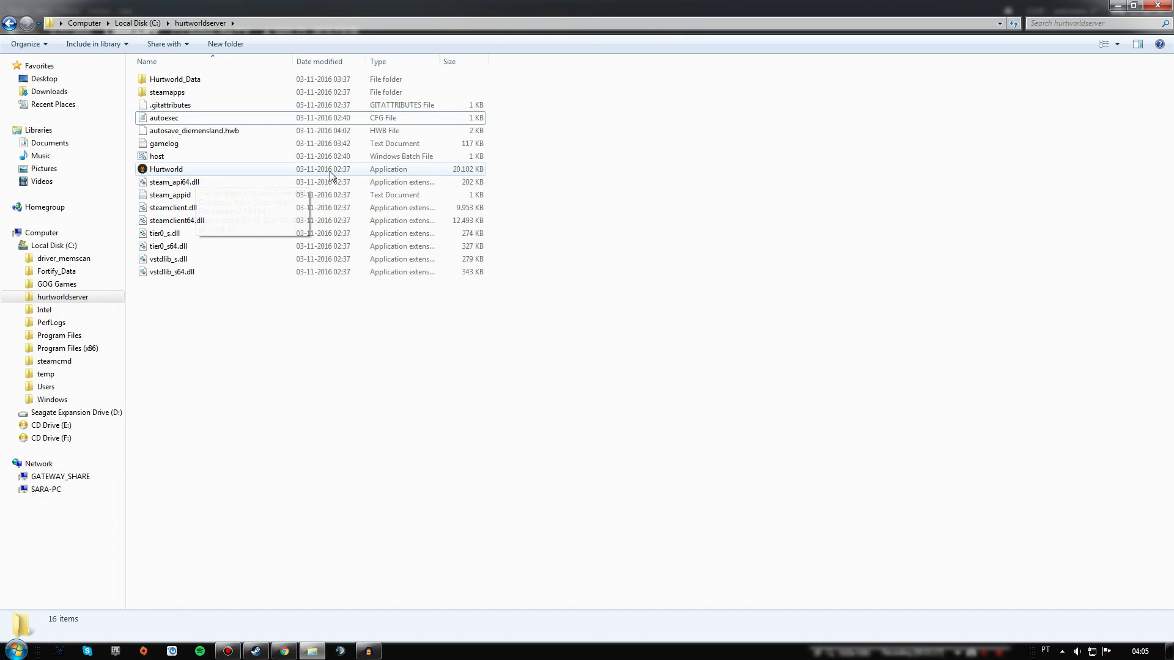
Step: Select and launch Hurtworld.exe from the hurtworldserver folder
{"action": "left_click", "coordinate": [166, 170]}
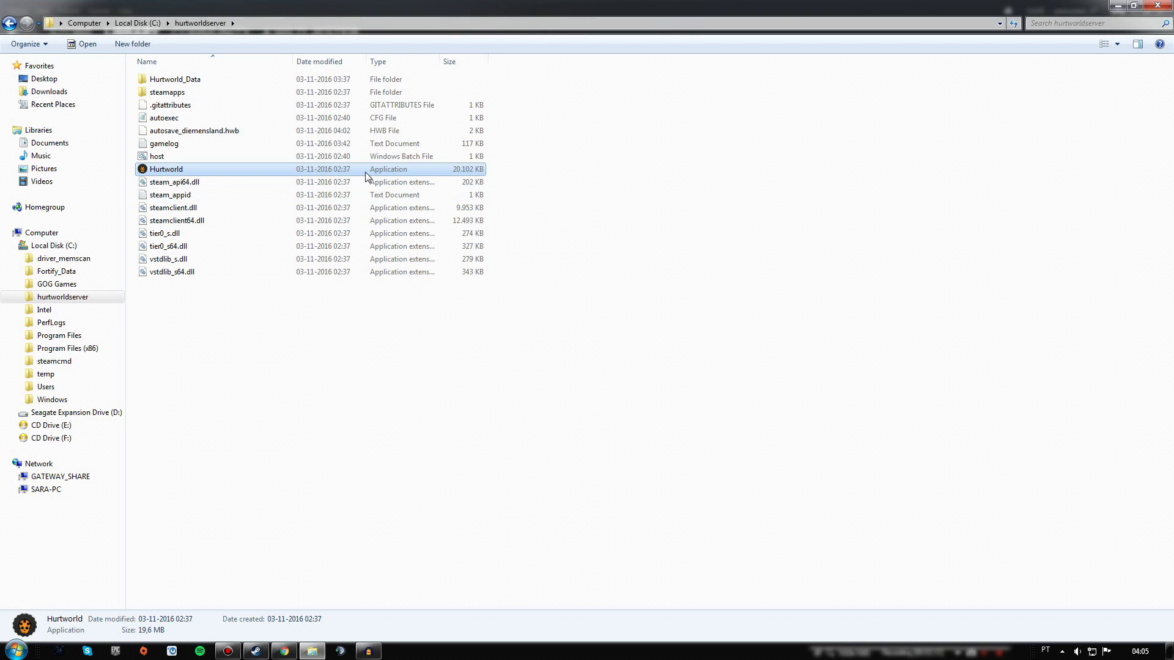
{"action": "double_click", "coordinate": [166, 169]}
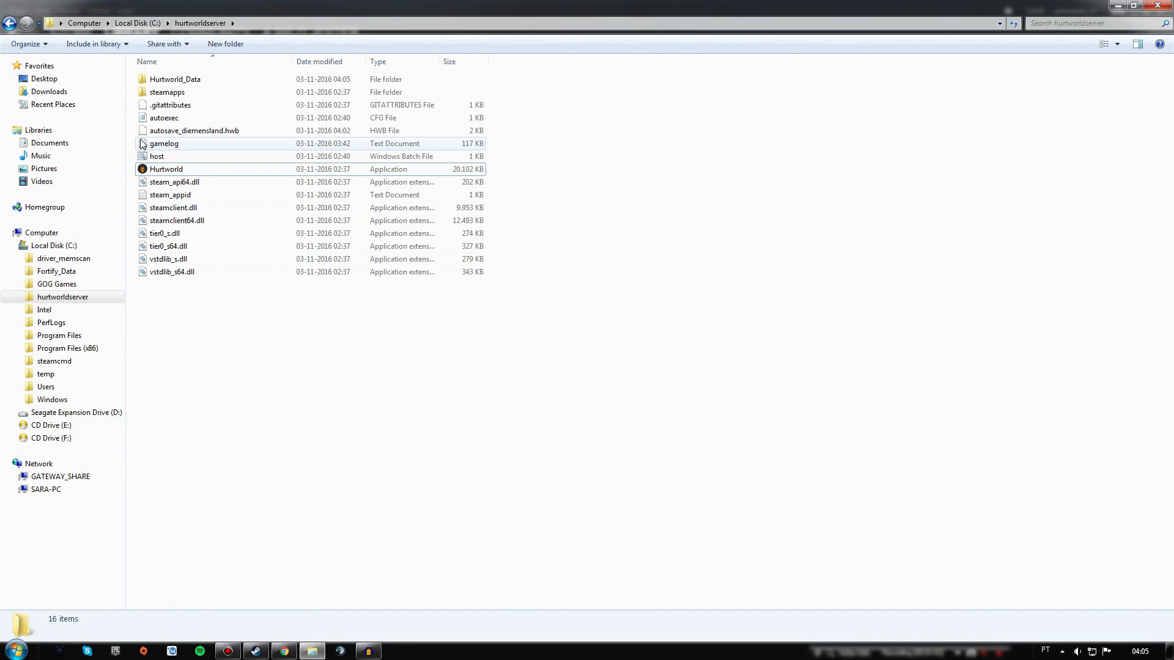
{"action": "left_click", "coordinate": [167, 170]}
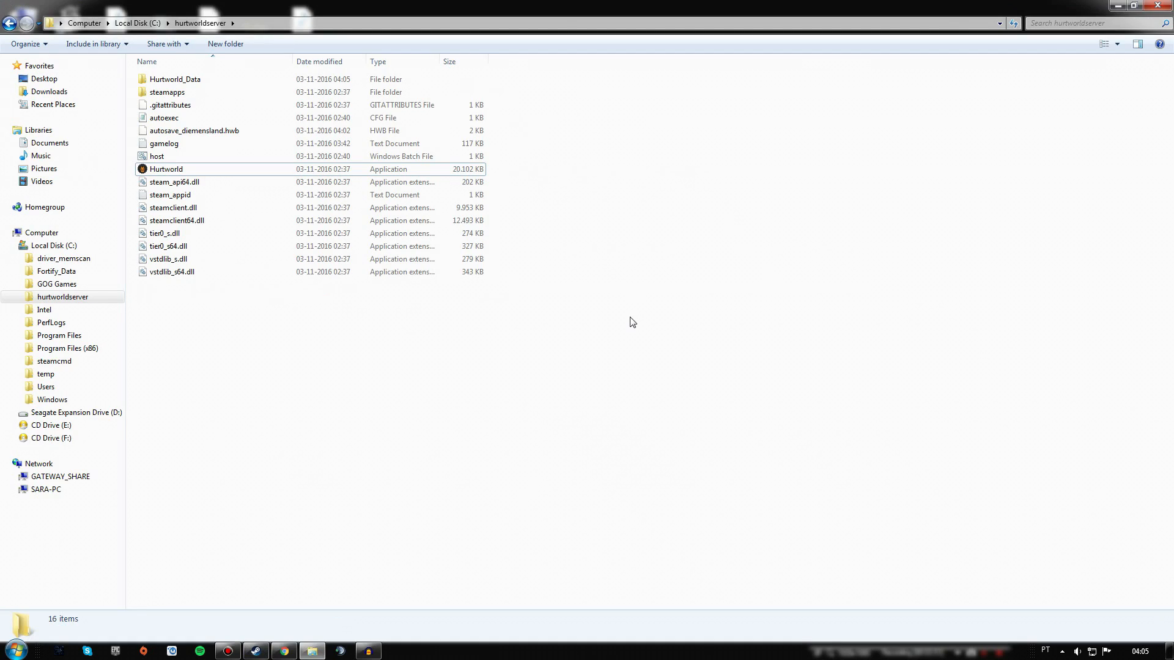
{"action": "mouse_move", "coordinate": [626, 324]}
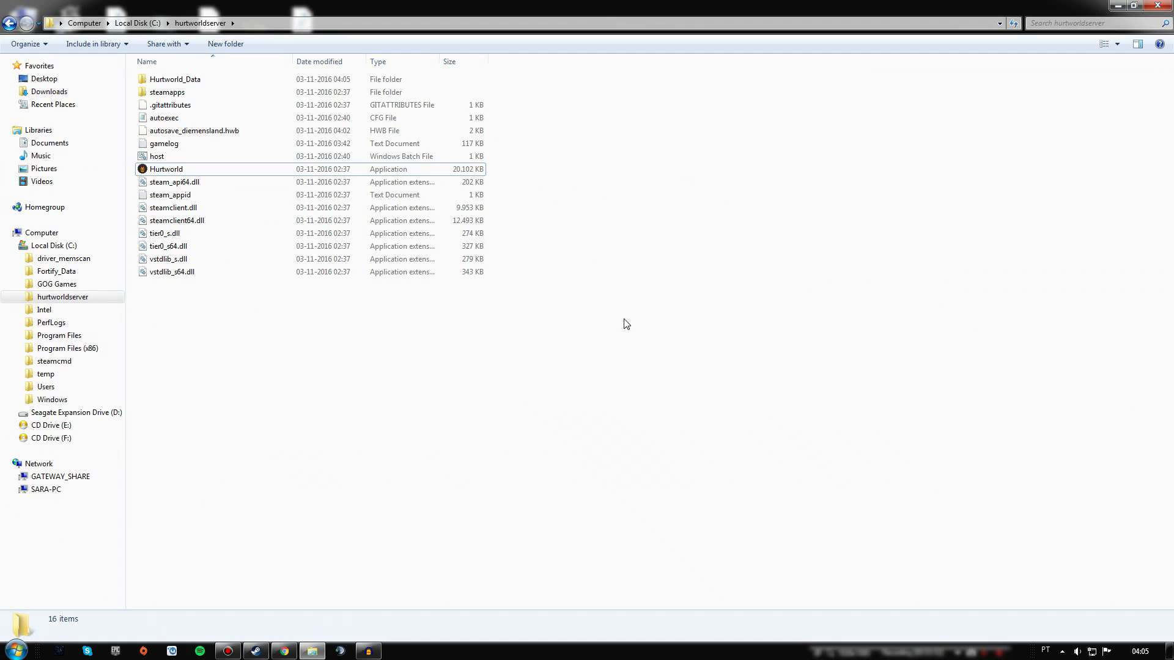
{"action": "mouse_move", "coordinate": [566, 298]}
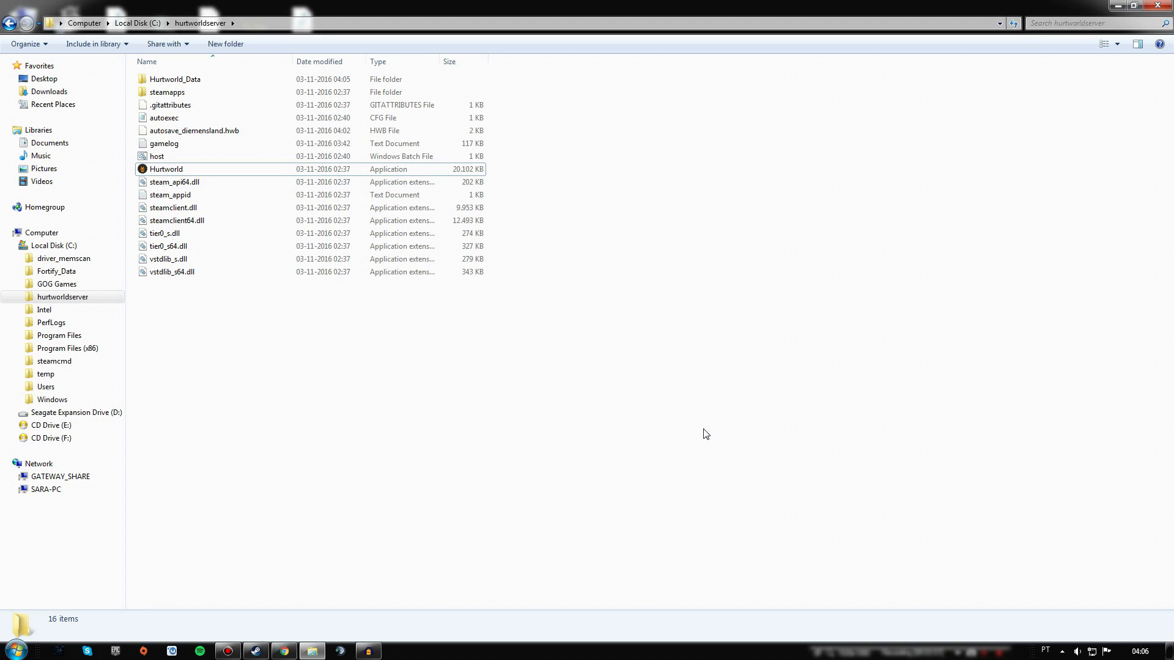
{"action": "mouse_move", "coordinate": [609, 356]}
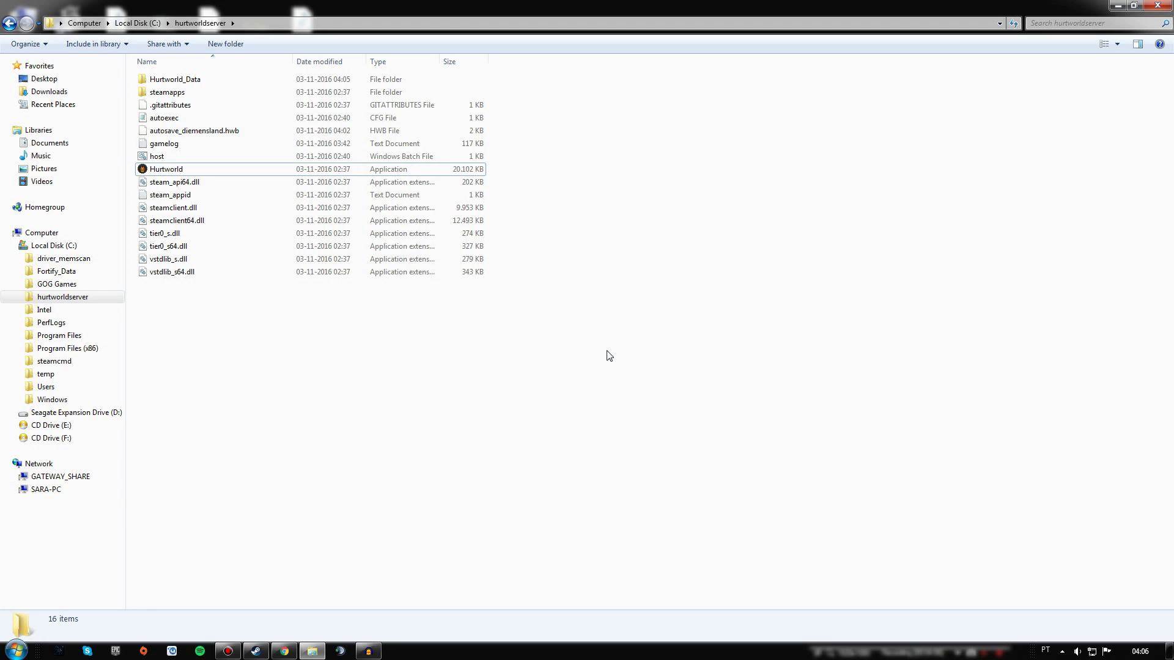
{"action": "mouse_move", "coordinate": [285, 372]}
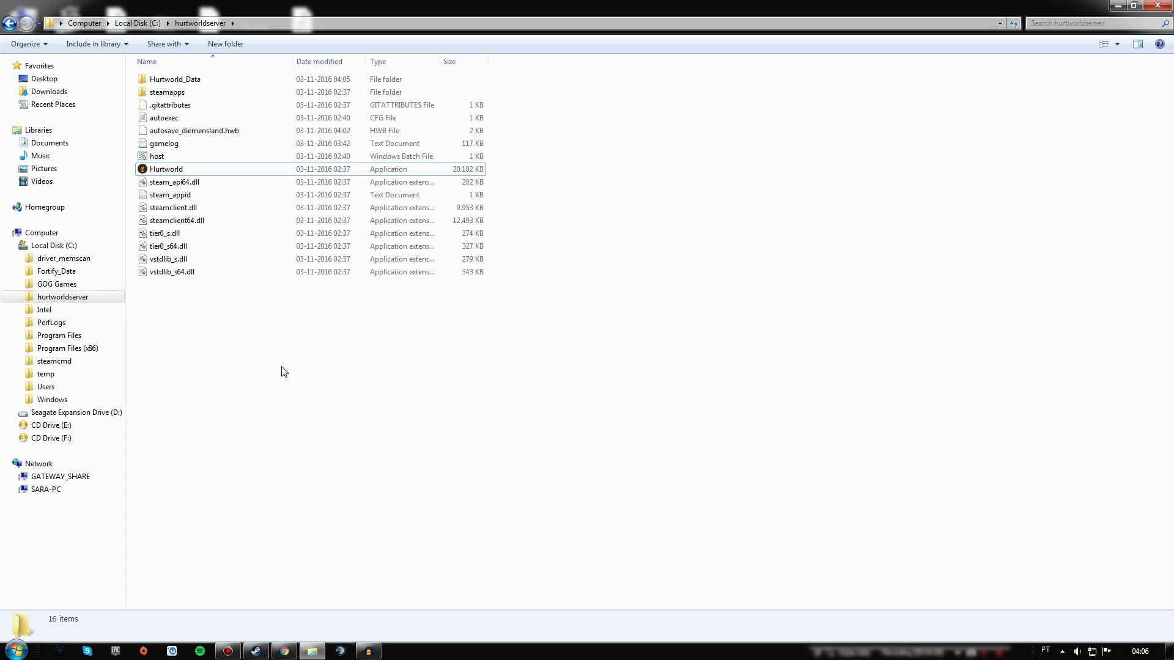
{"action": "mouse_move", "coordinate": [316, 406]}
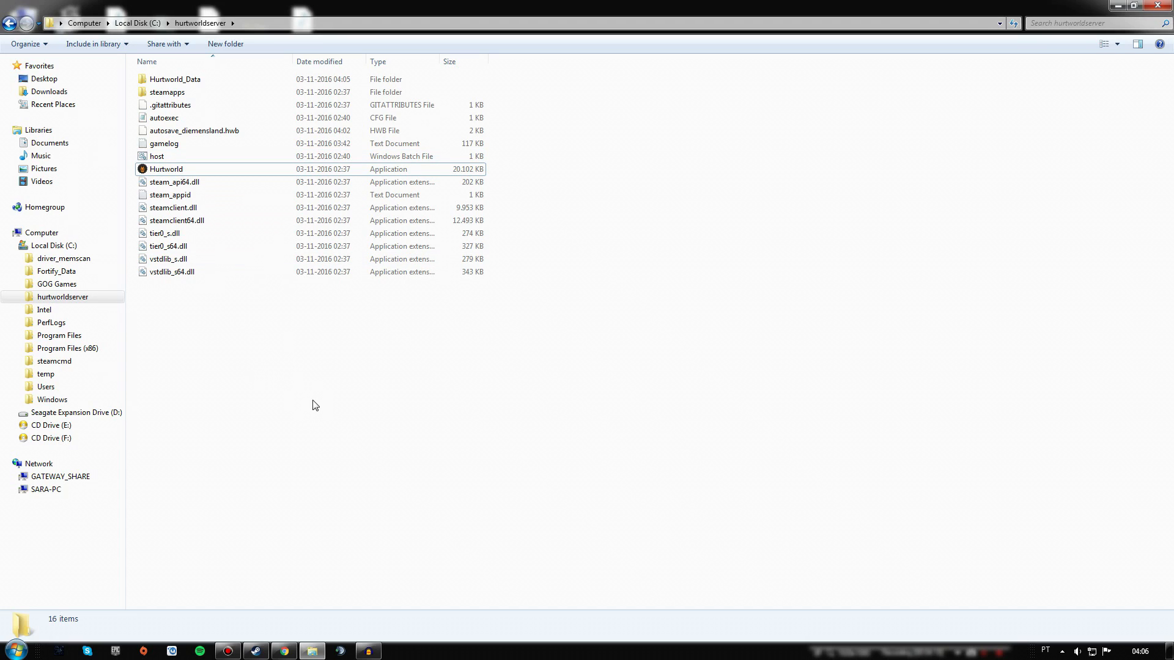
{"action": "mouse_move", "coordinate": [156, 156]}
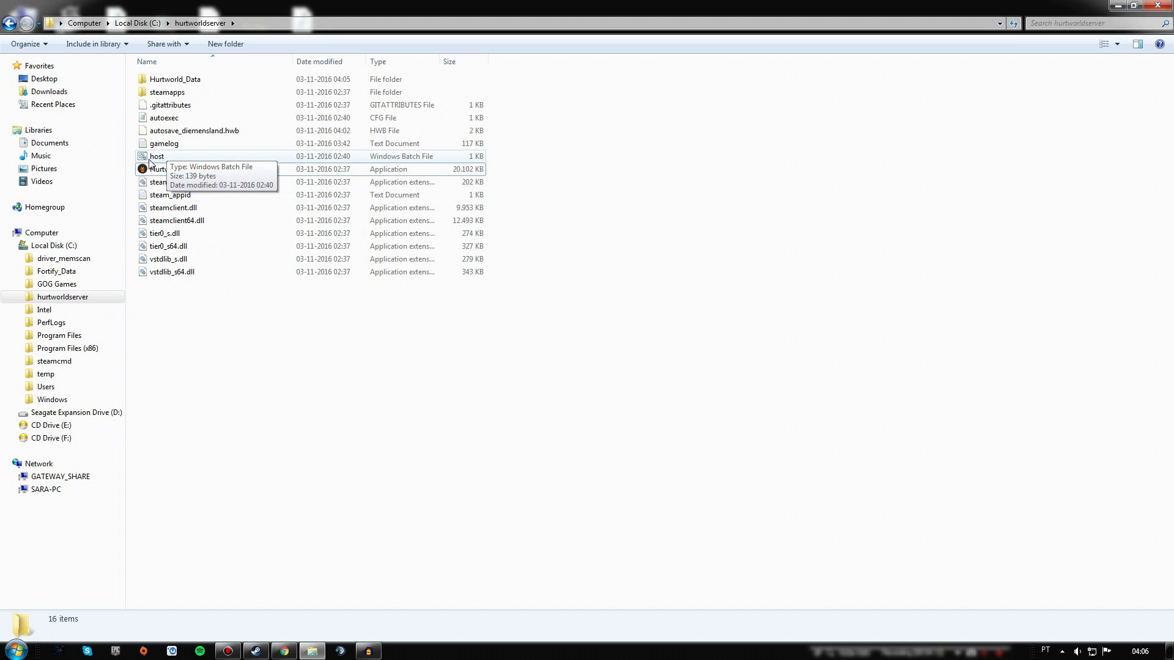
Step: Run host.bat twice, closing the server command window after each run
{"action": "right_click", "coordinate": [156, 156]}
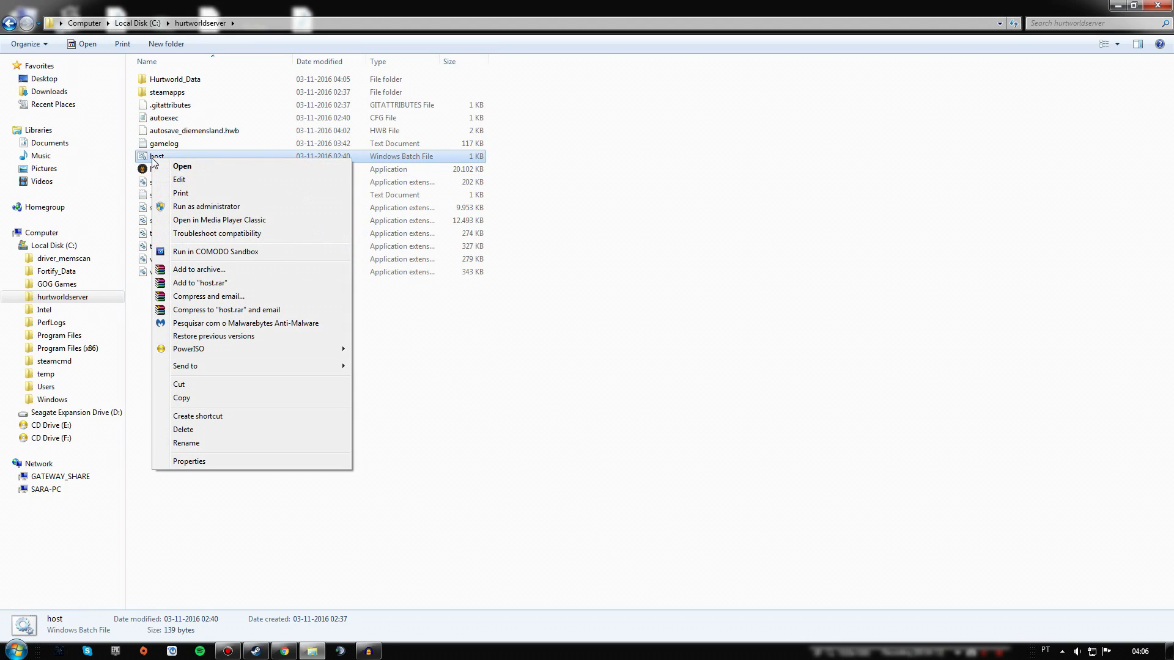
{"action": "mouse_move", "coordinate": [145, 207]}
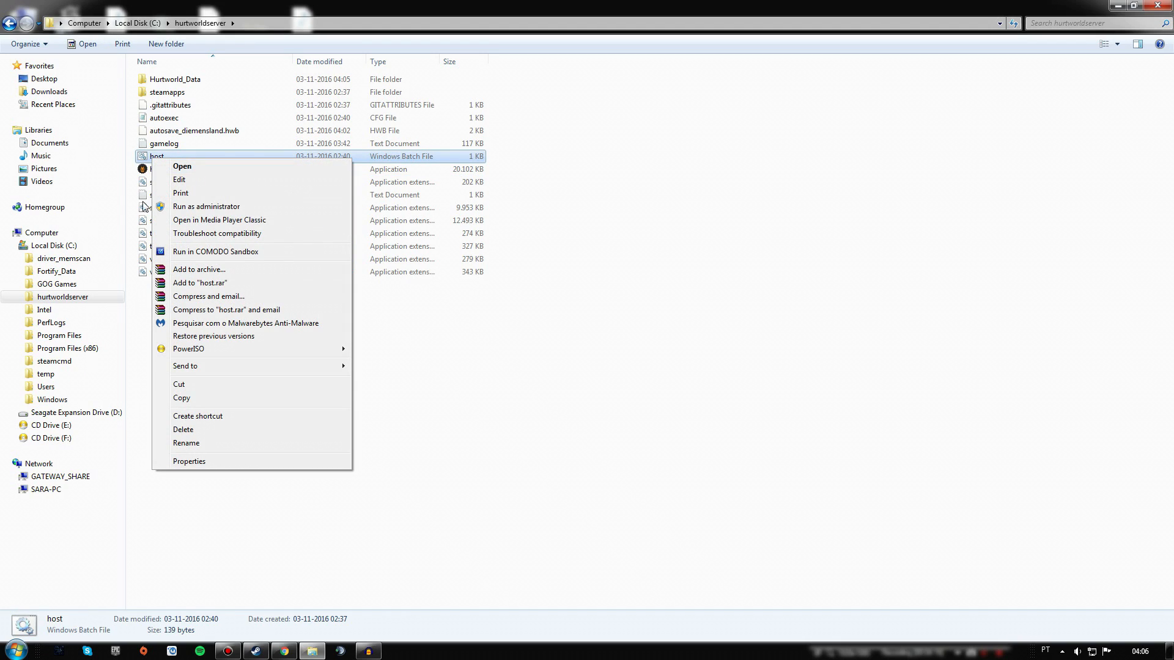
{"action": "left_click", "coordinate": [181, 166]}
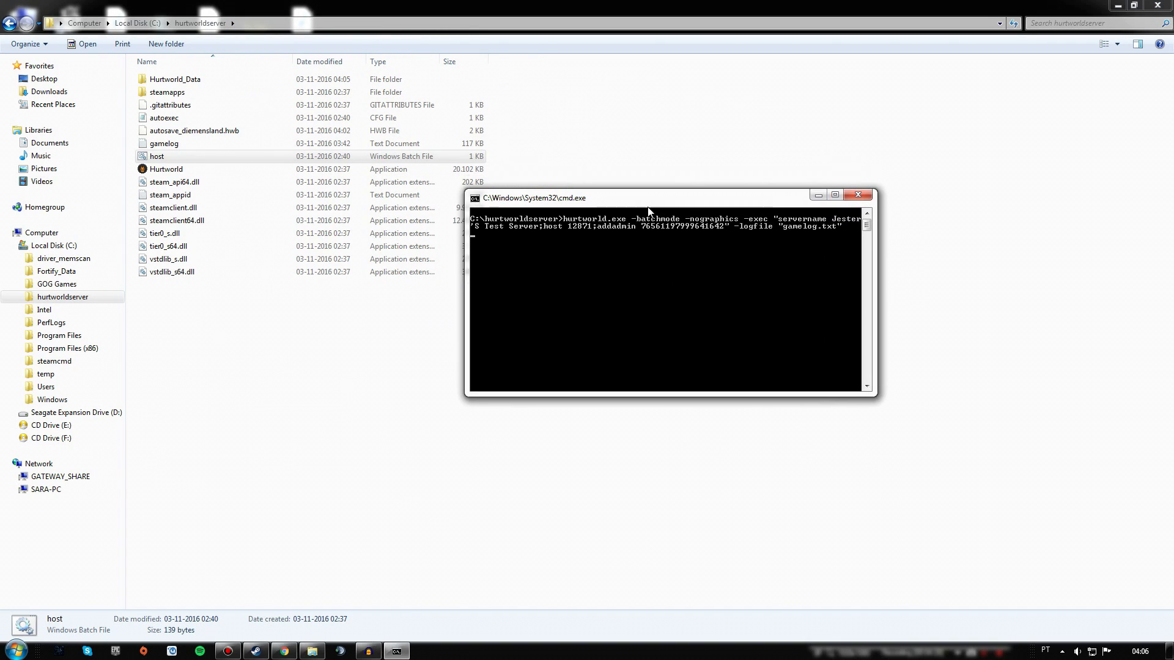
{"action": "left_click", "coordinate": [857, 195]}
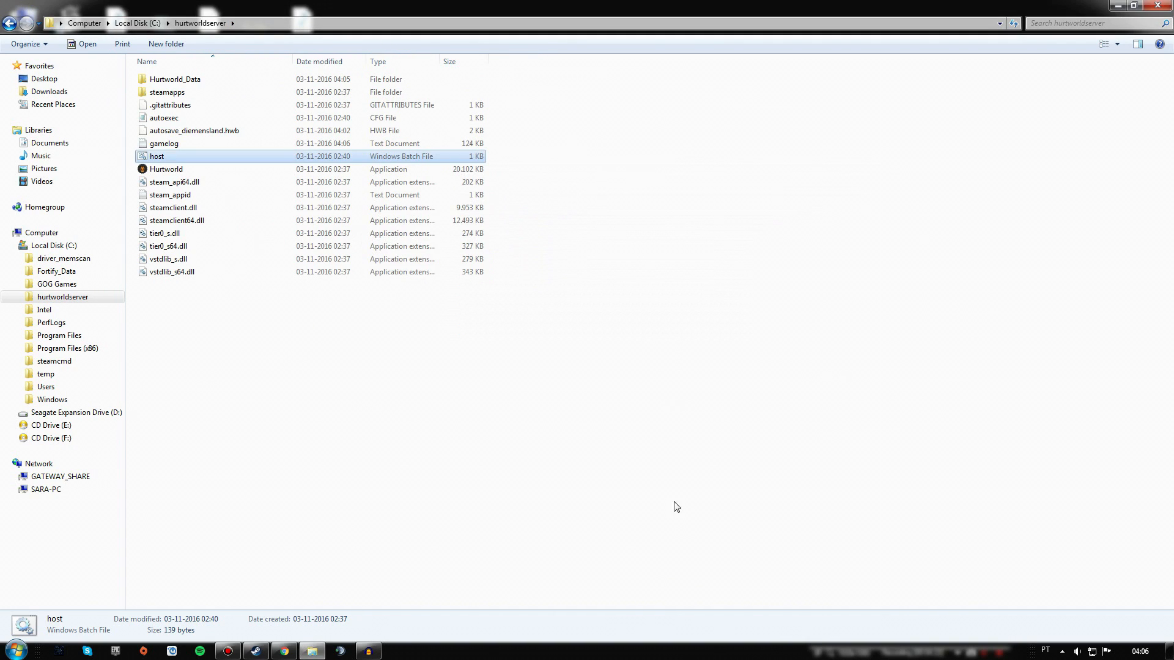
{"action": "mouse_move", "coordinate": [640, 386]}
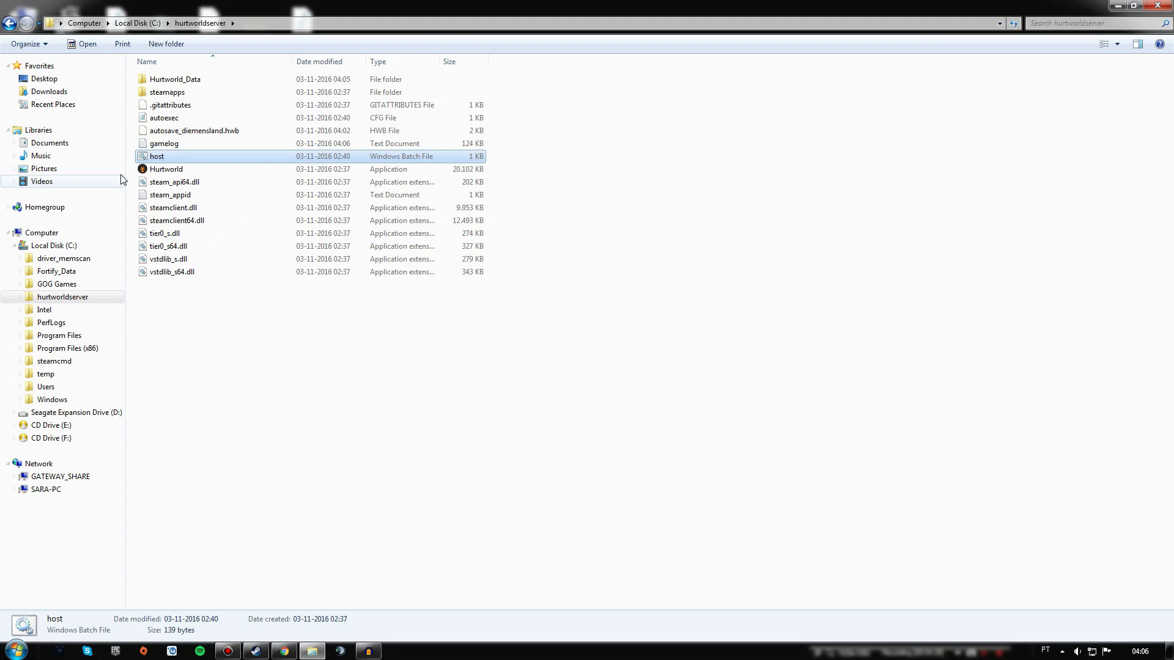
{"action": "right_click", "coordinate": [157, 157]}
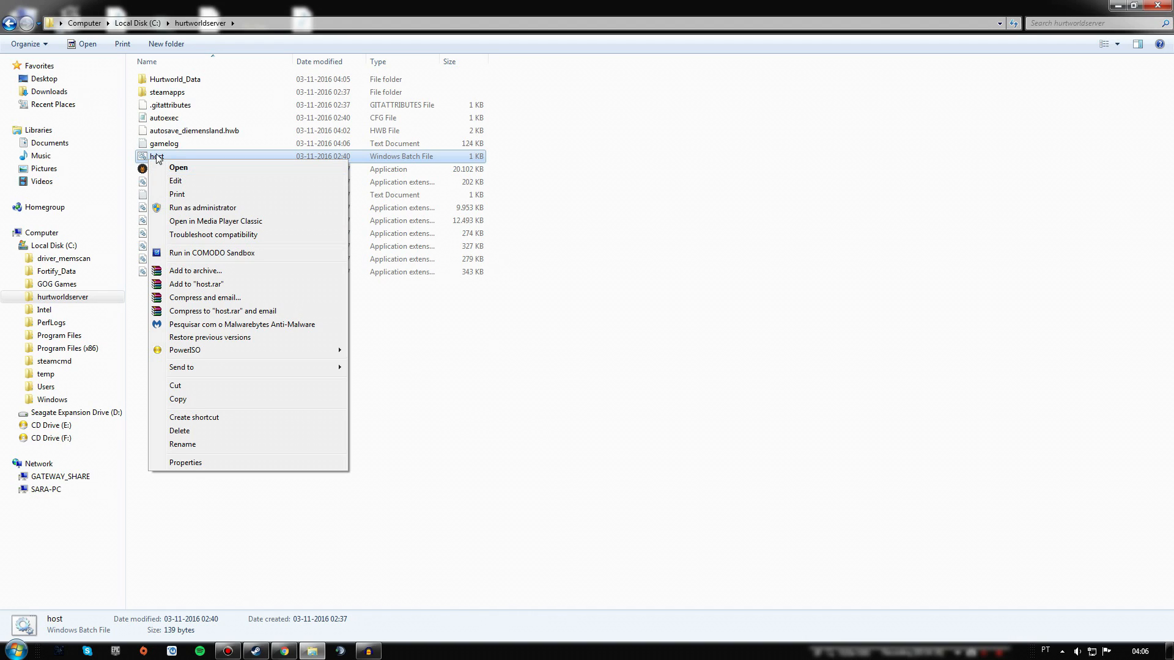
{"action": "left_click", "coordinate": [178, 167]}
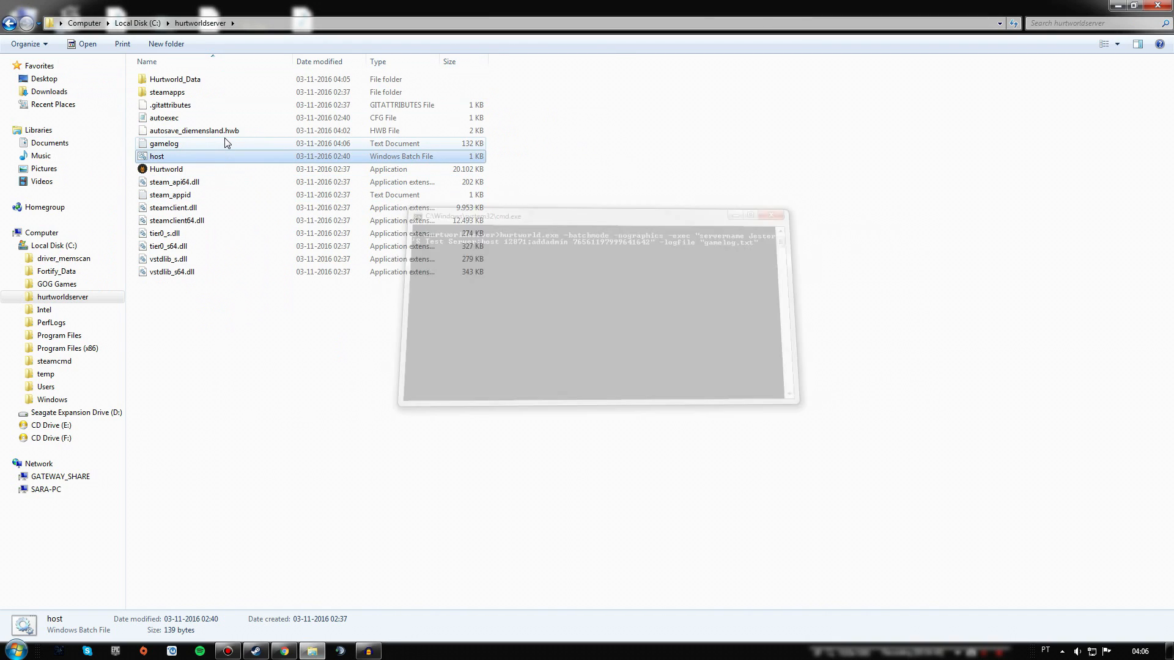
{"action": "left_click", "coordinate": [769, 214]}
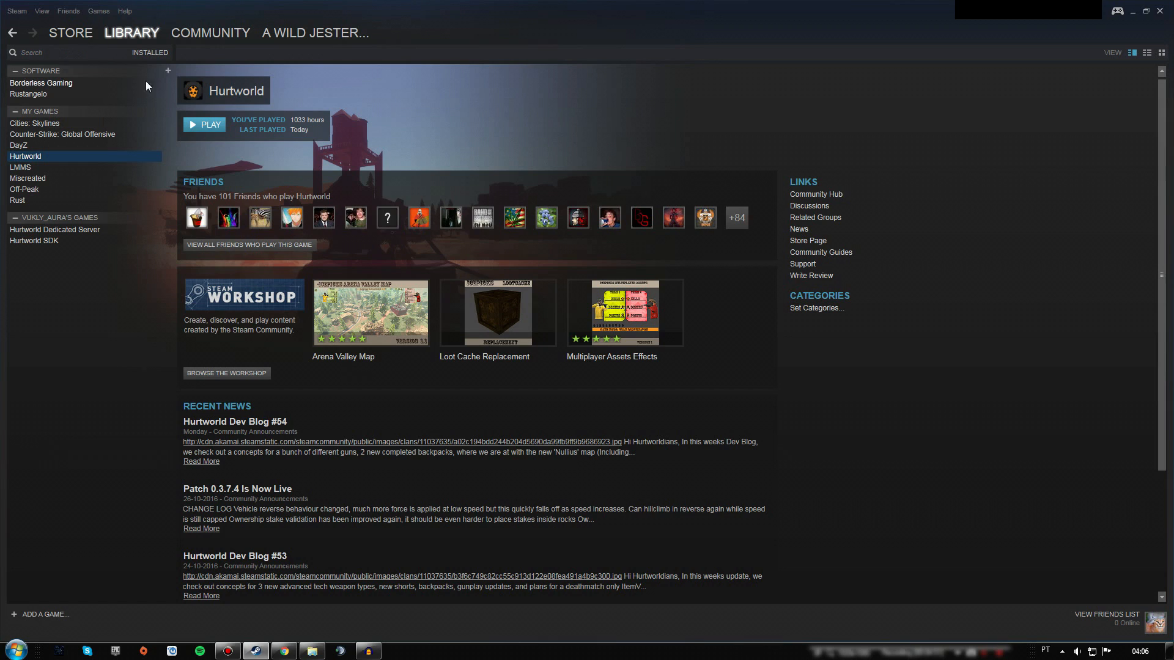
Step: Start Hurtworld with Play from the Steam library
{"action": "left_click", "coordinate": [204, 125]}
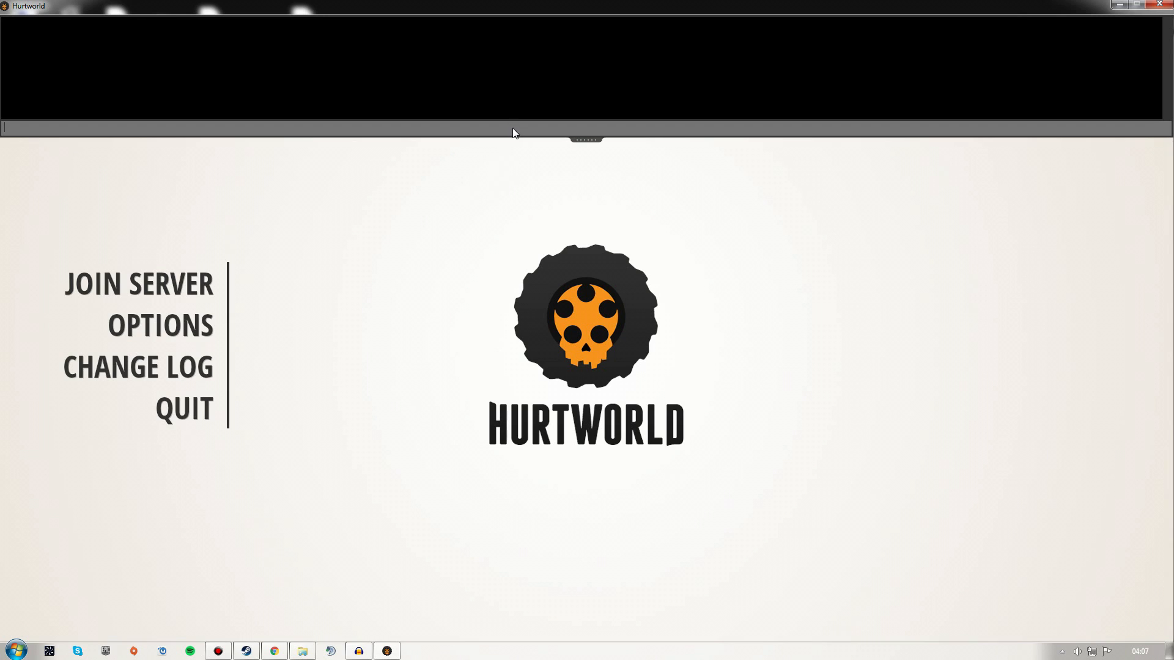
Step: Type 'connect 127.0.0.1' in the console, then start the server via host.bat
{"action": "type", "text": "connect"}
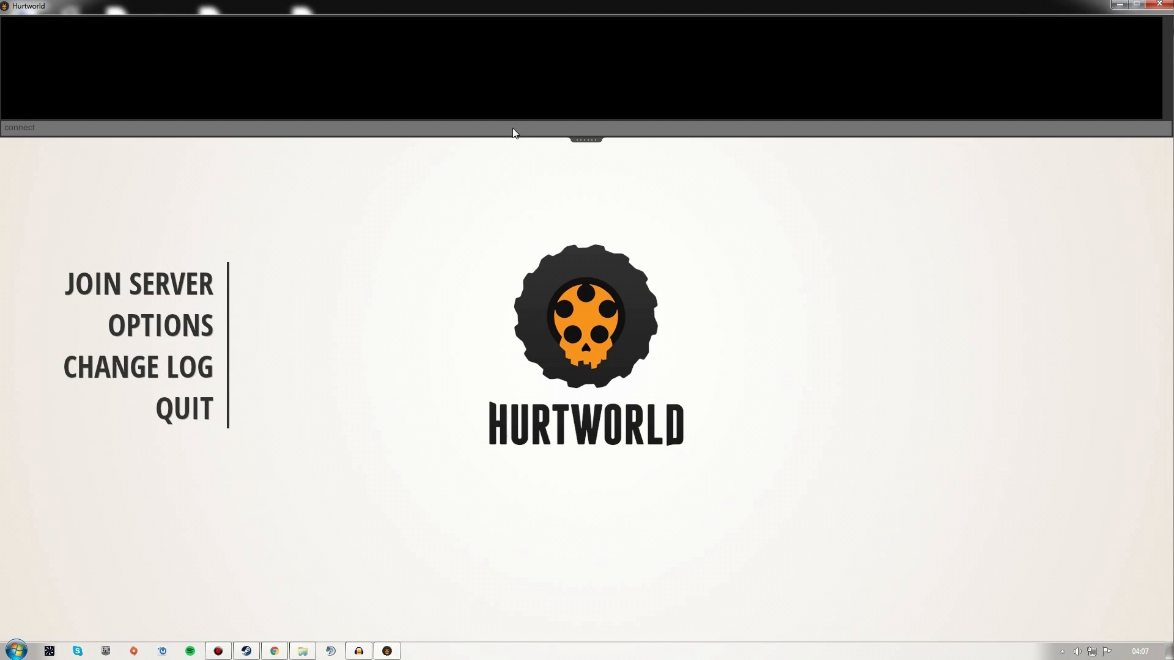
{"action": "type", "text": "127.0.0.1"}
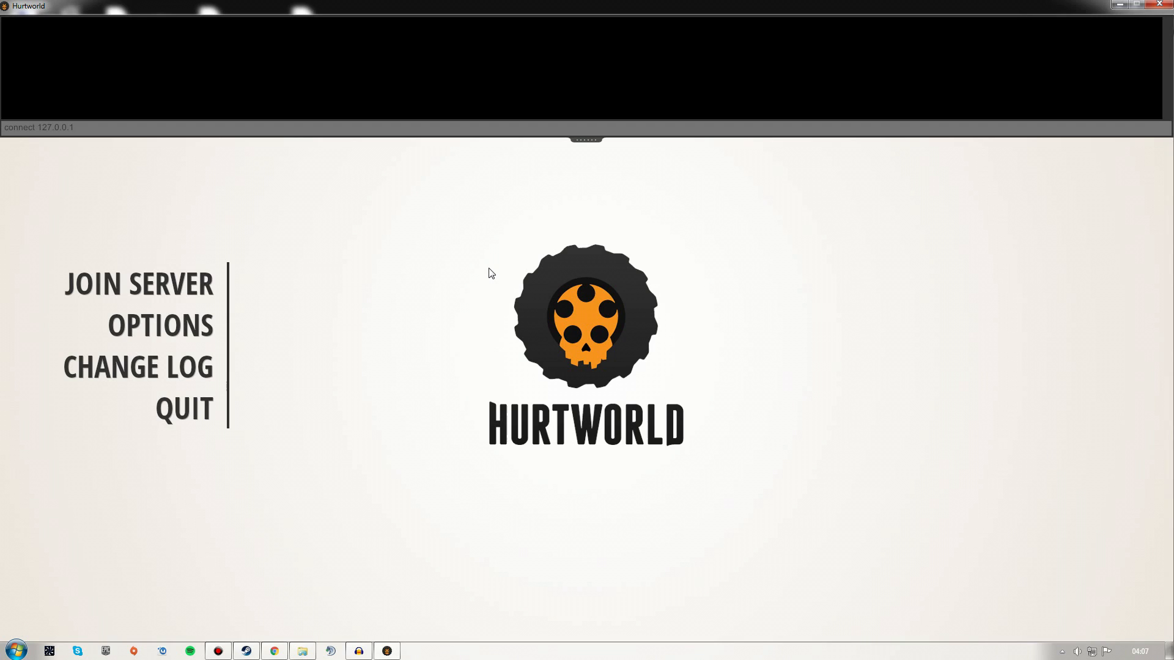
{"action": "left_click", "coordinate": [73, 127]}
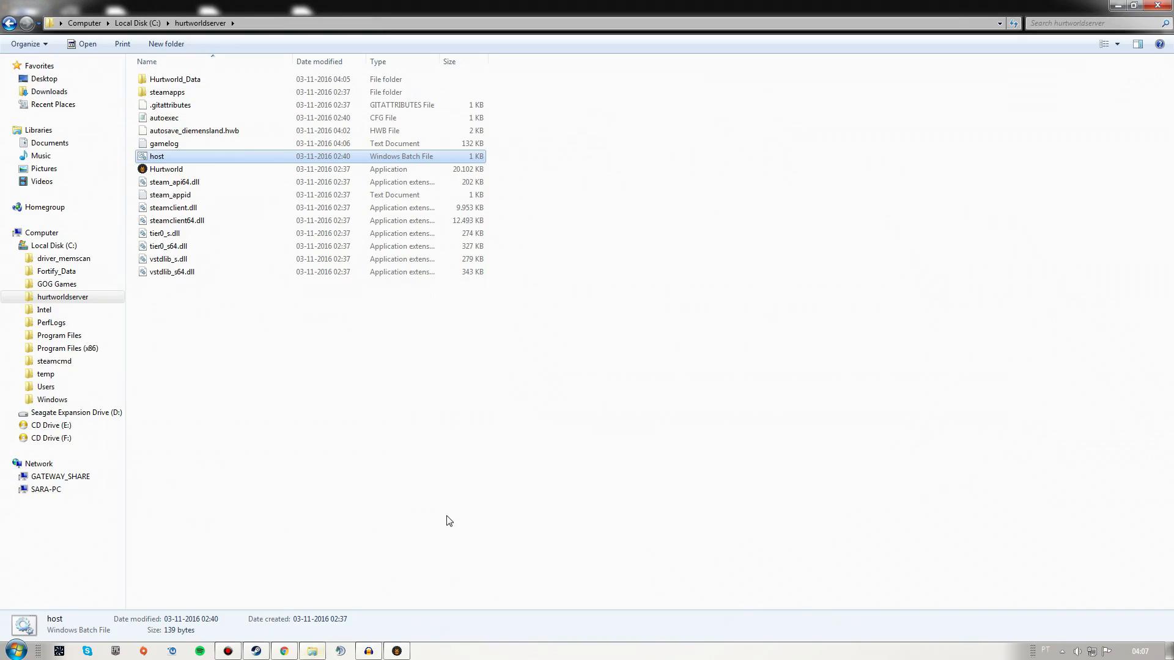
{"action": "double_click", "coordinate": [156, 156]}
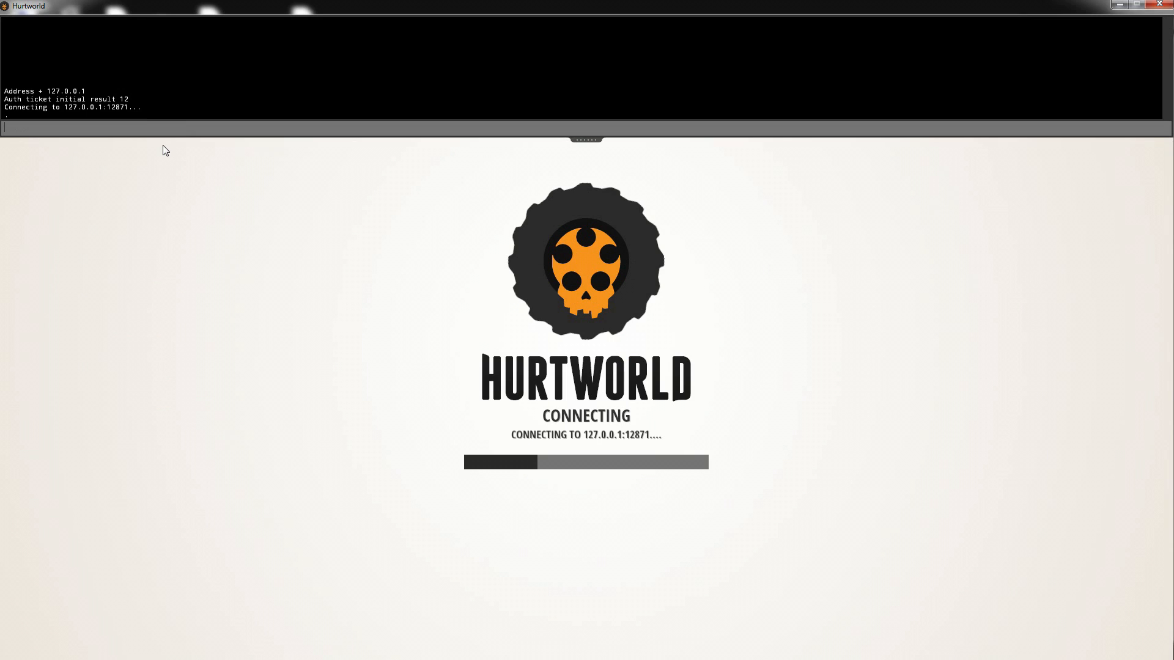
{"action": "mouse_move", "coordinate": [448, 603]}
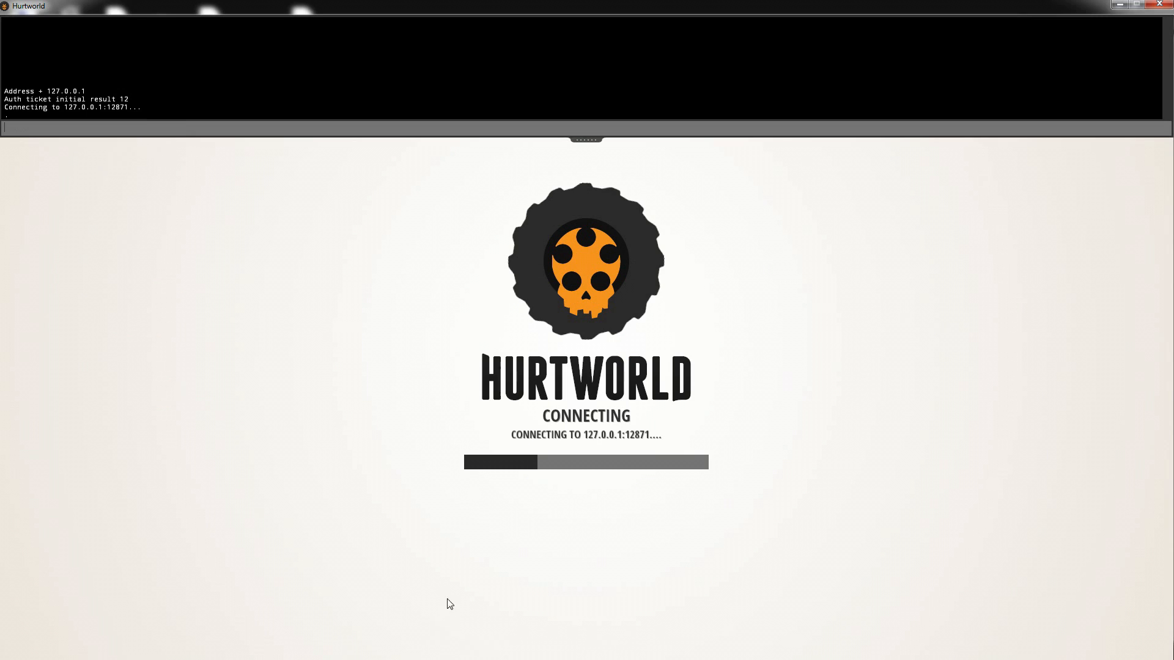
{"action": "mouse_move", "coordinate": [387, 430]}
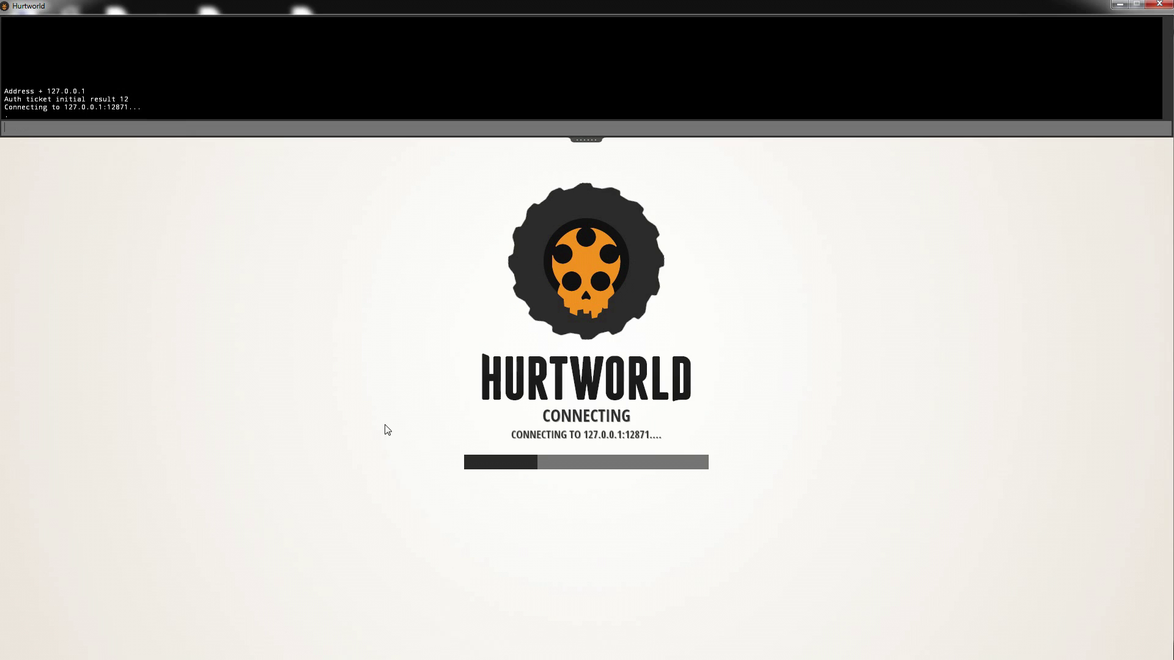
{"action": "mouse_move", "coordinate": [402, 418]}
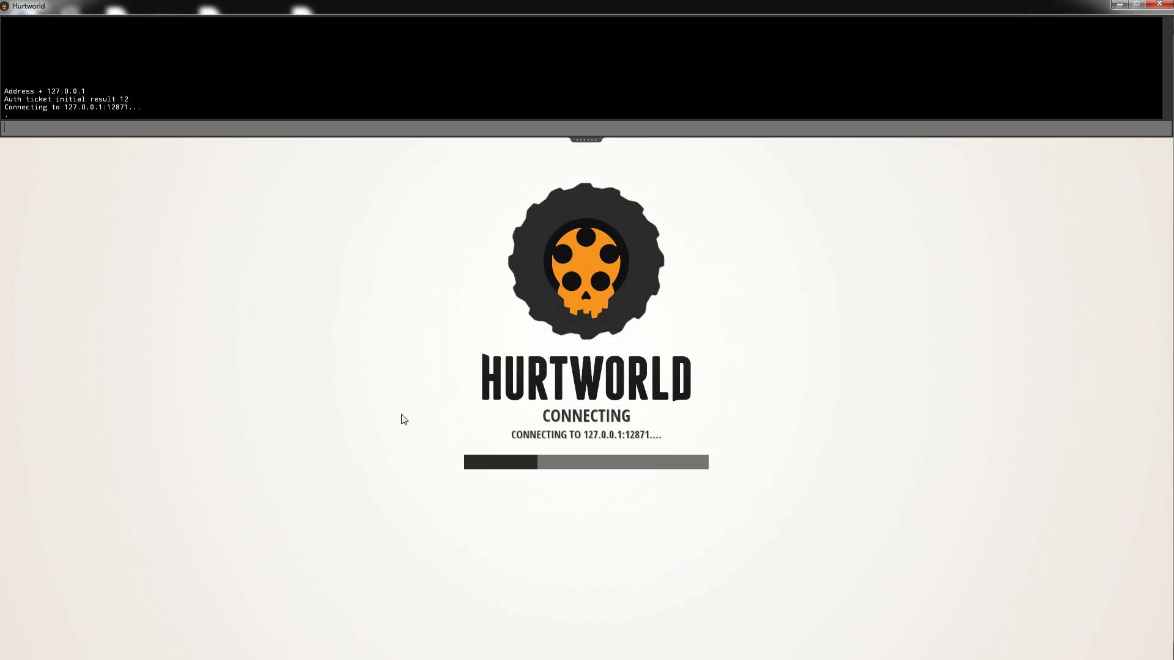
{"action": "mouse_move", "coordinate": [404, 417]}
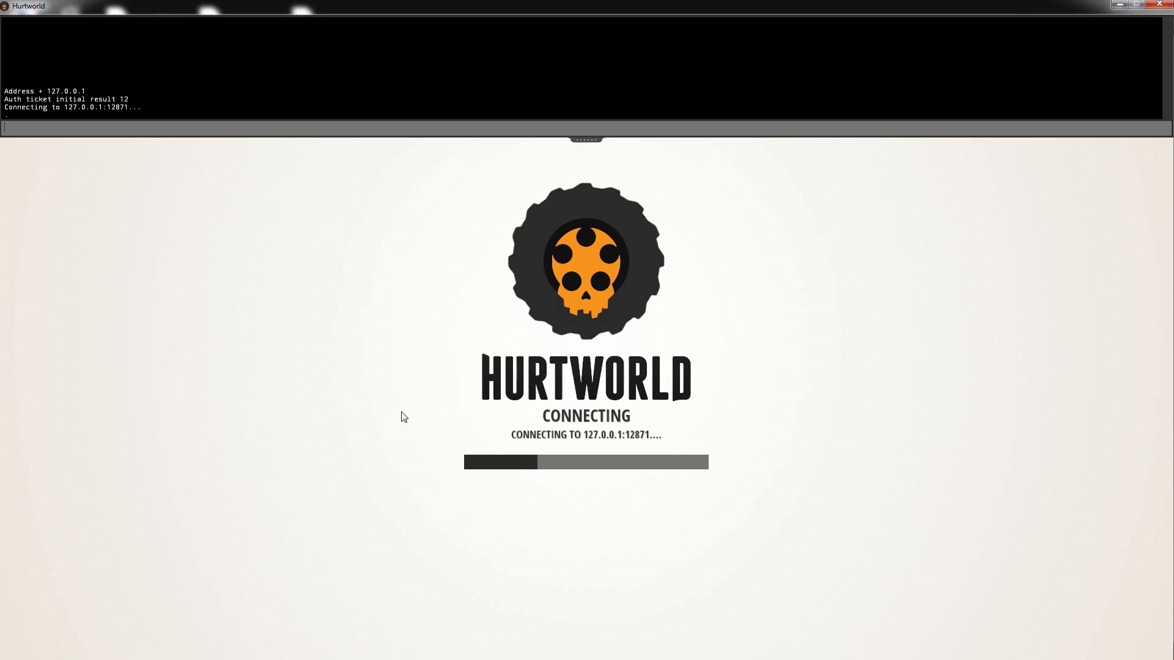
{"action": "mouse_move", "coordinate": [404, 412]}
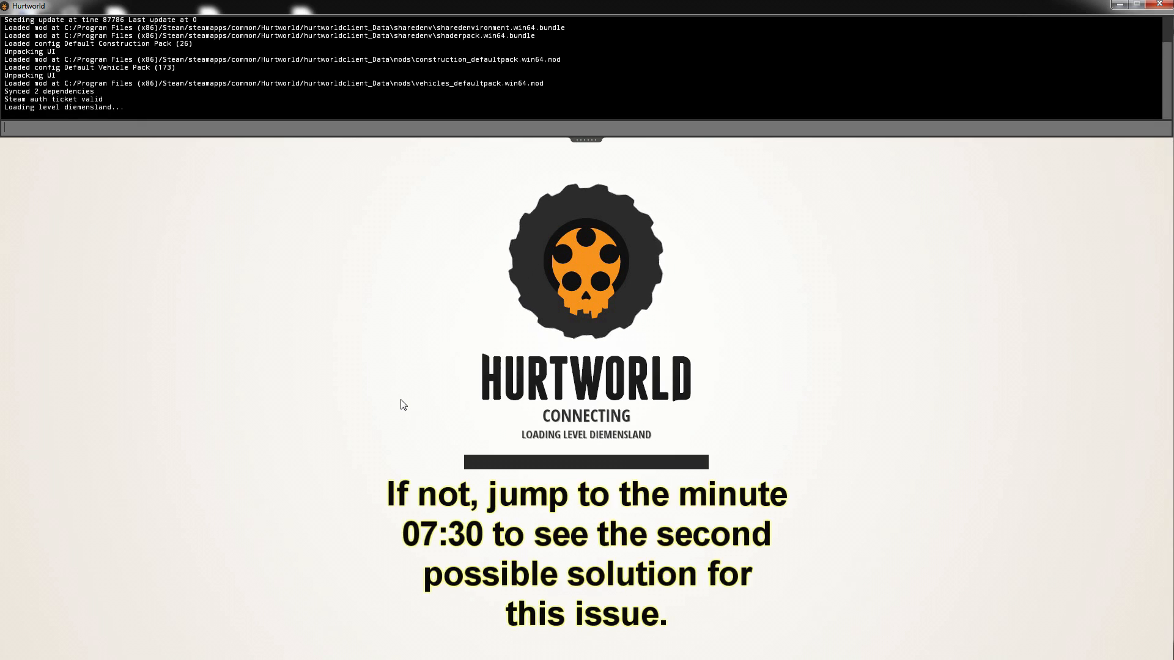
{"action": "mouse_move", "coordinate": [270, 291]}
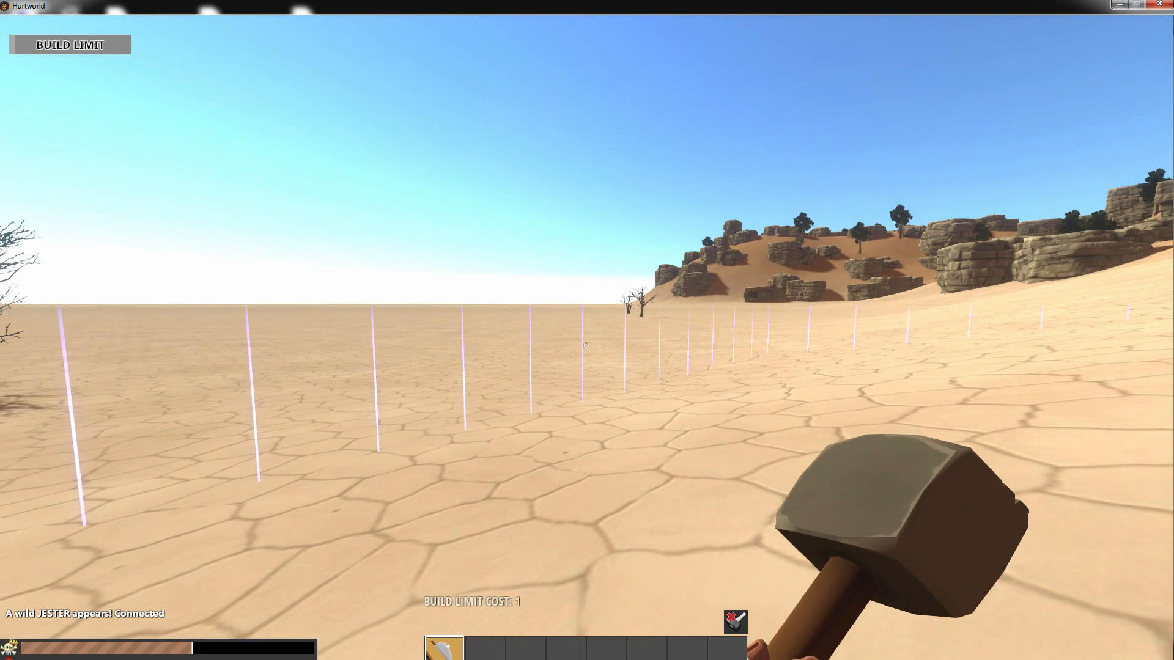
Step: Click into the game window to take control in the desert world
{"action": "left_click", "coordinate": [8, 642]}
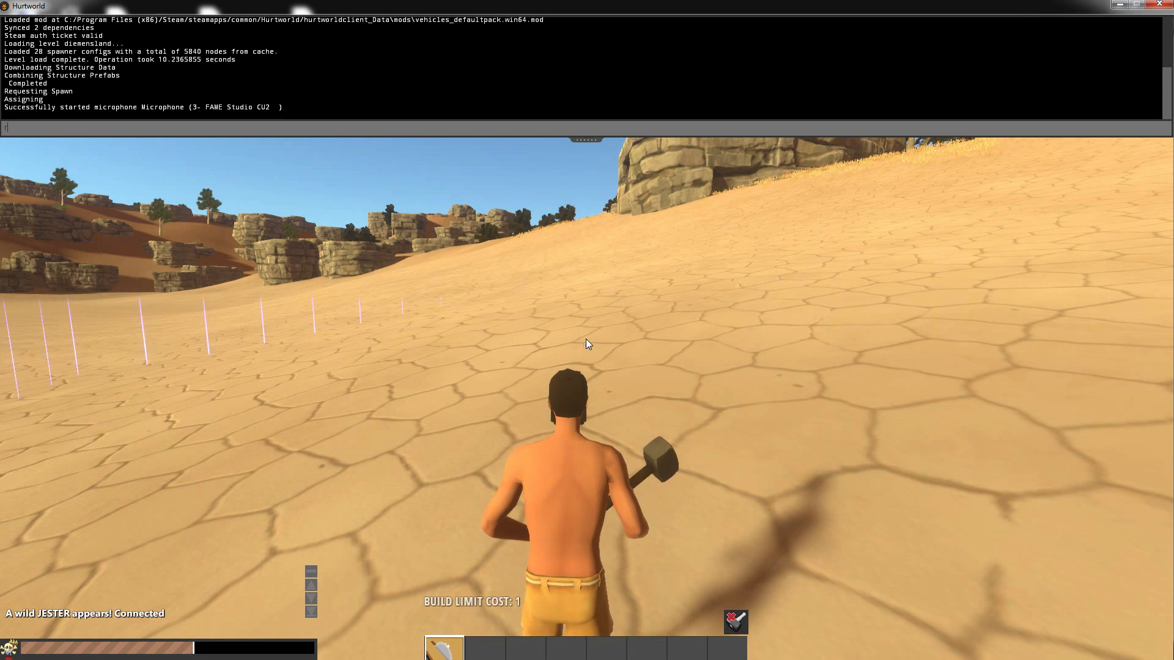
Step: Type the rcon settime command into the Hurtworld console
{"action": "type", "text": "rcon"}
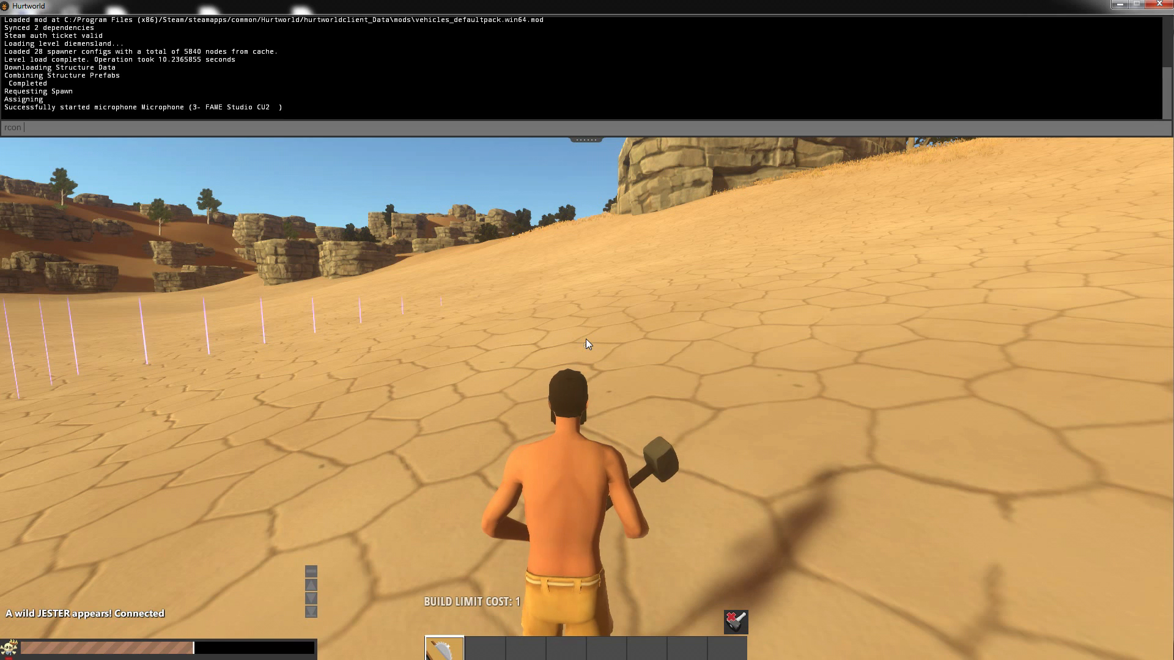
{"action": "type", "text": "set"}
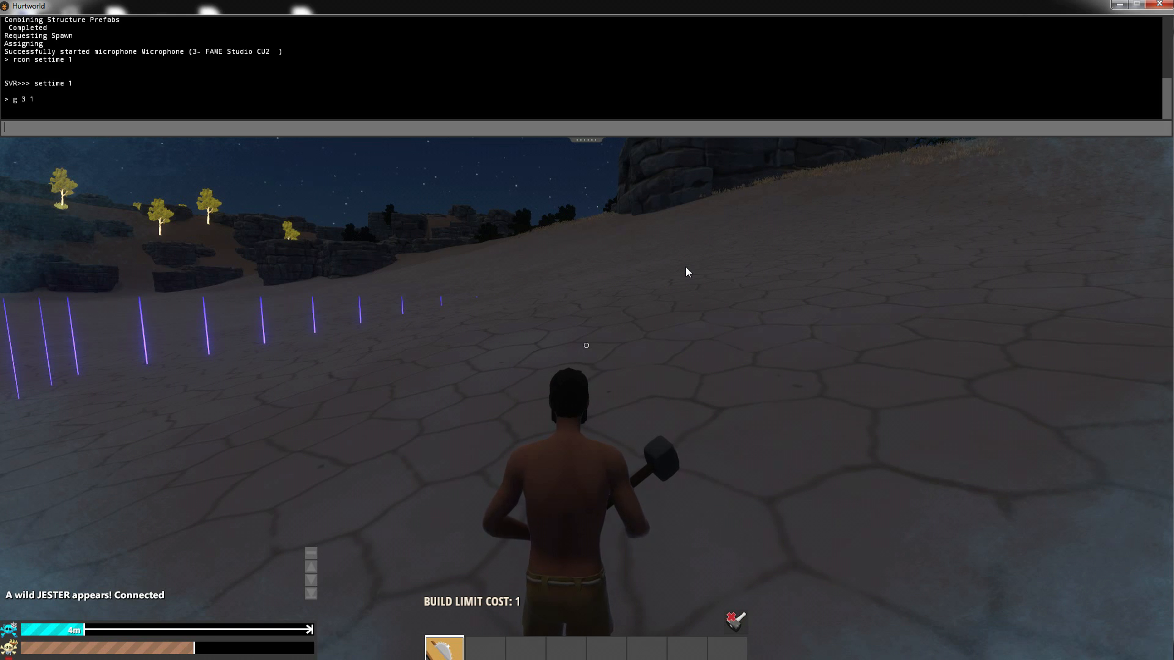
{"action": "mouse_move", "coordinate": [1128, 28]}
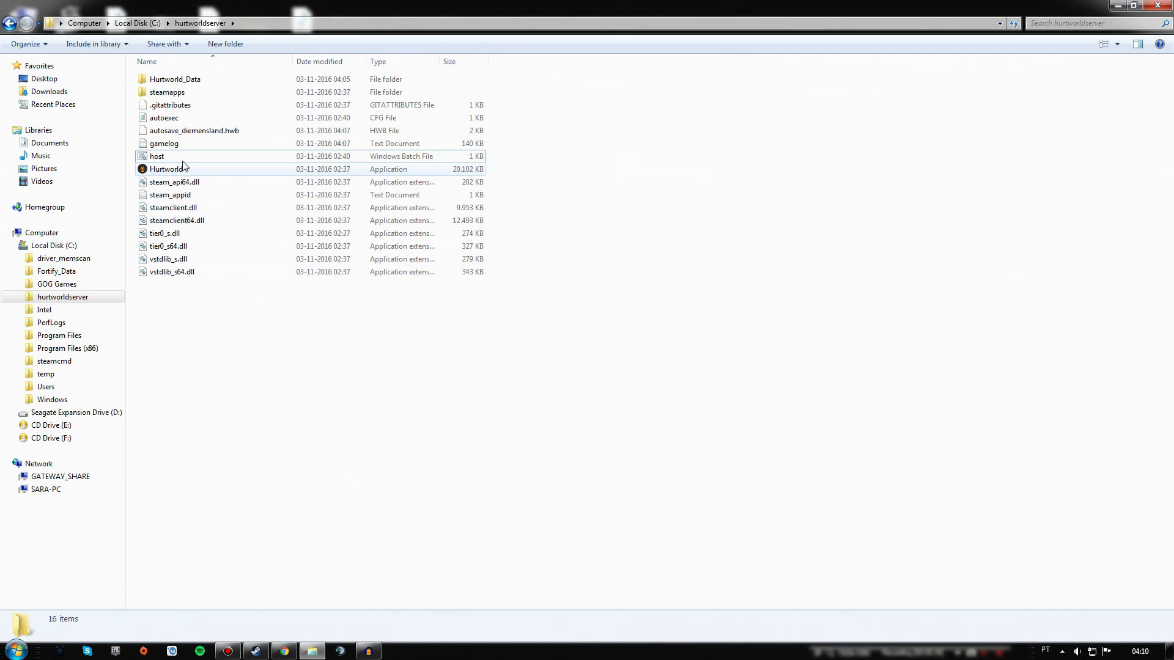
{"action": "left_click", "coordinate": [156, 157]}
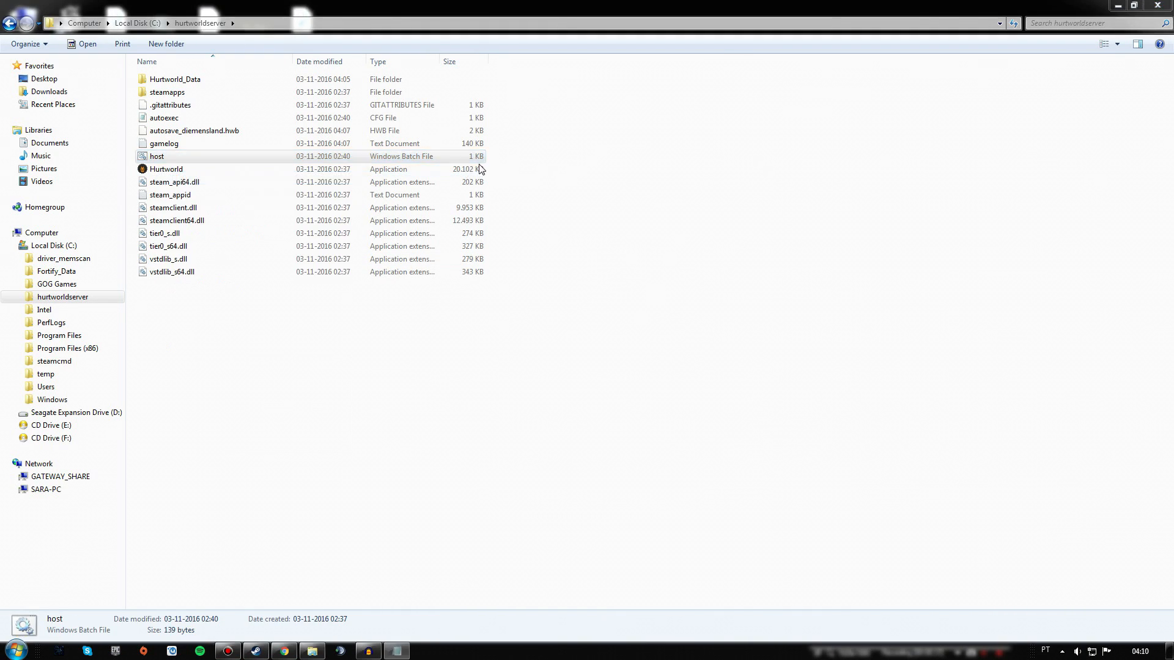
{"action": "double_click", "coordinate": [156, 156]}
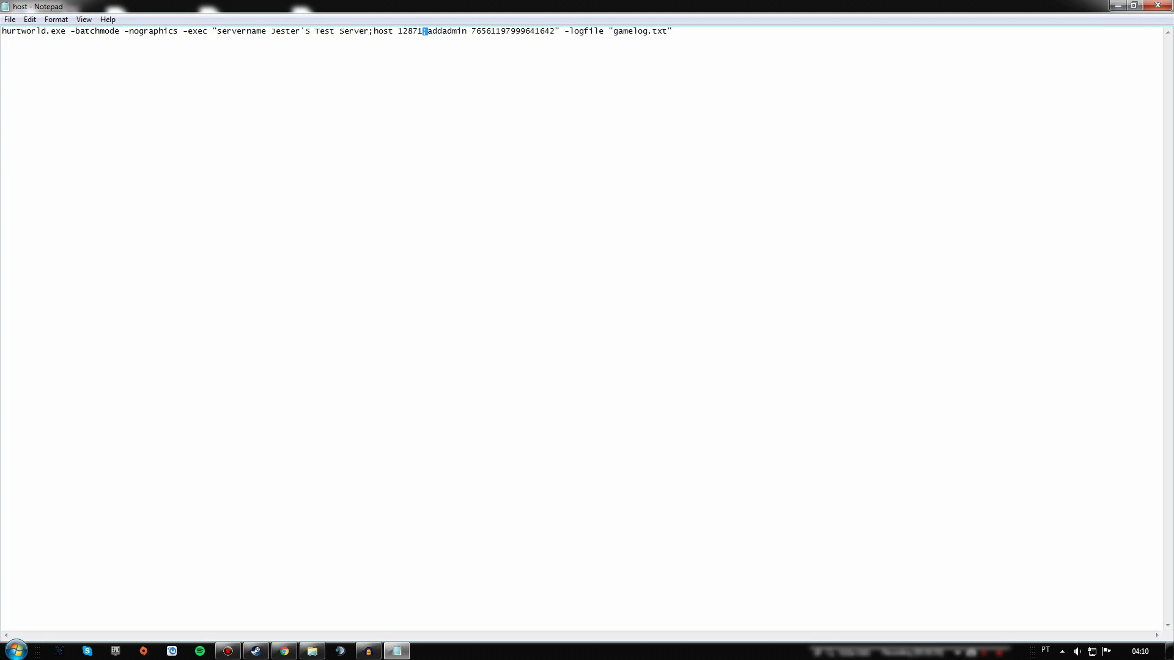
{"action": "type", "text": ";"}
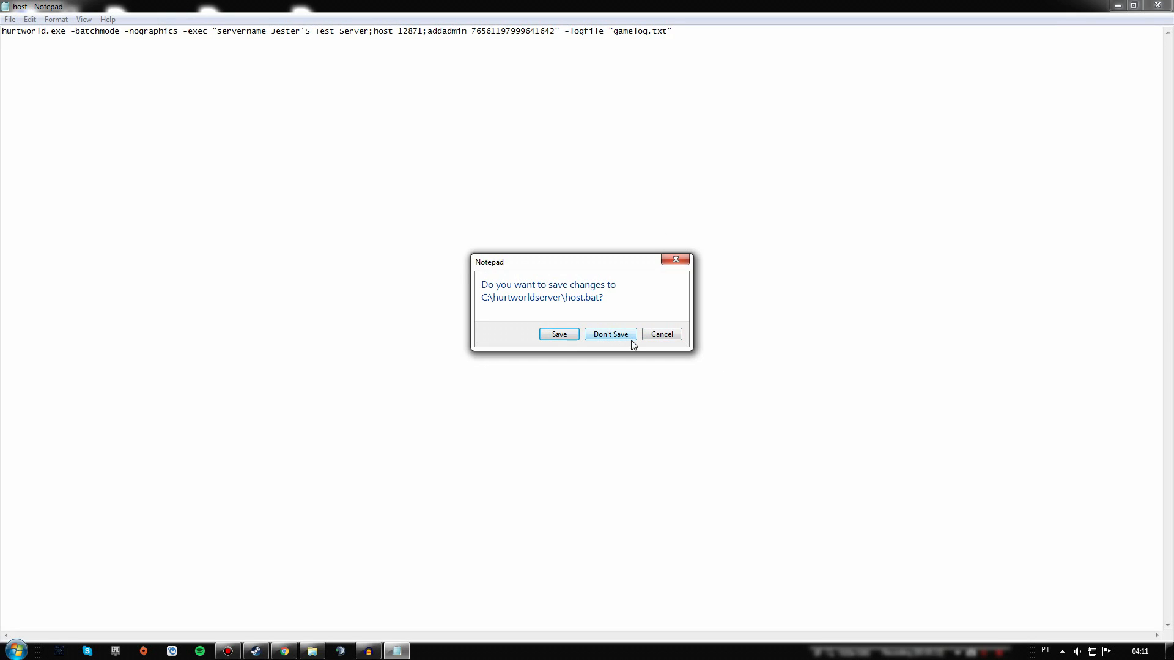
{"action": "left_click", "coordinate": [610, 334]}
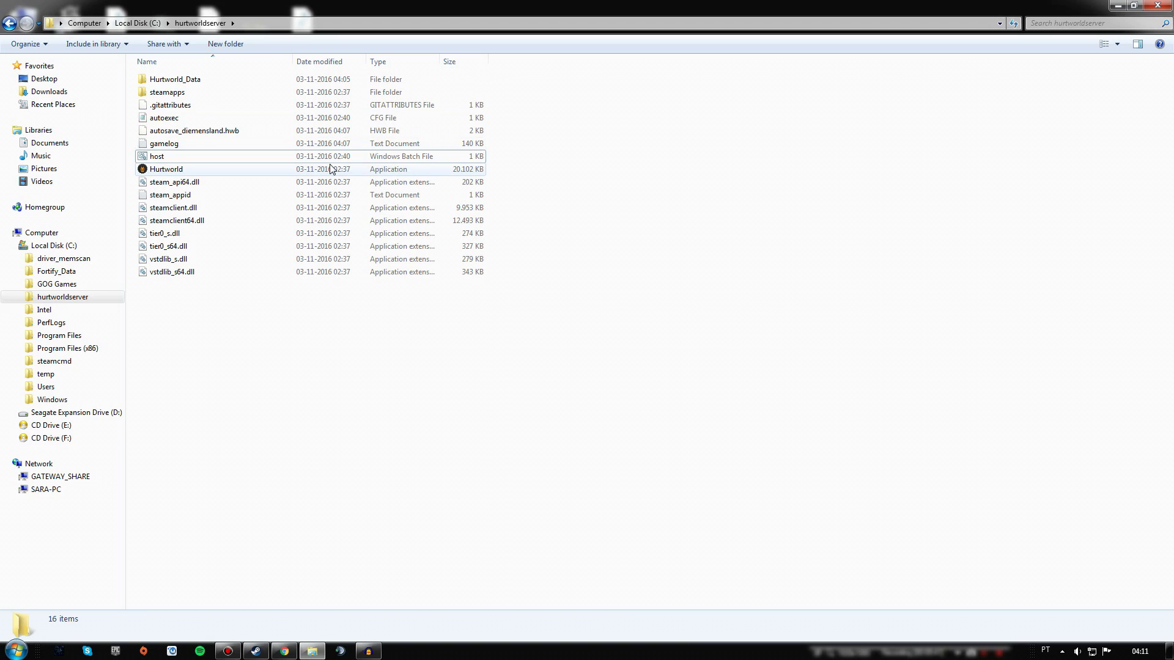
Step: Run host.bat, close its console, and navigate up to Local Disk (C:)
{"action": "double_click", "coordinate": [157, 156]}
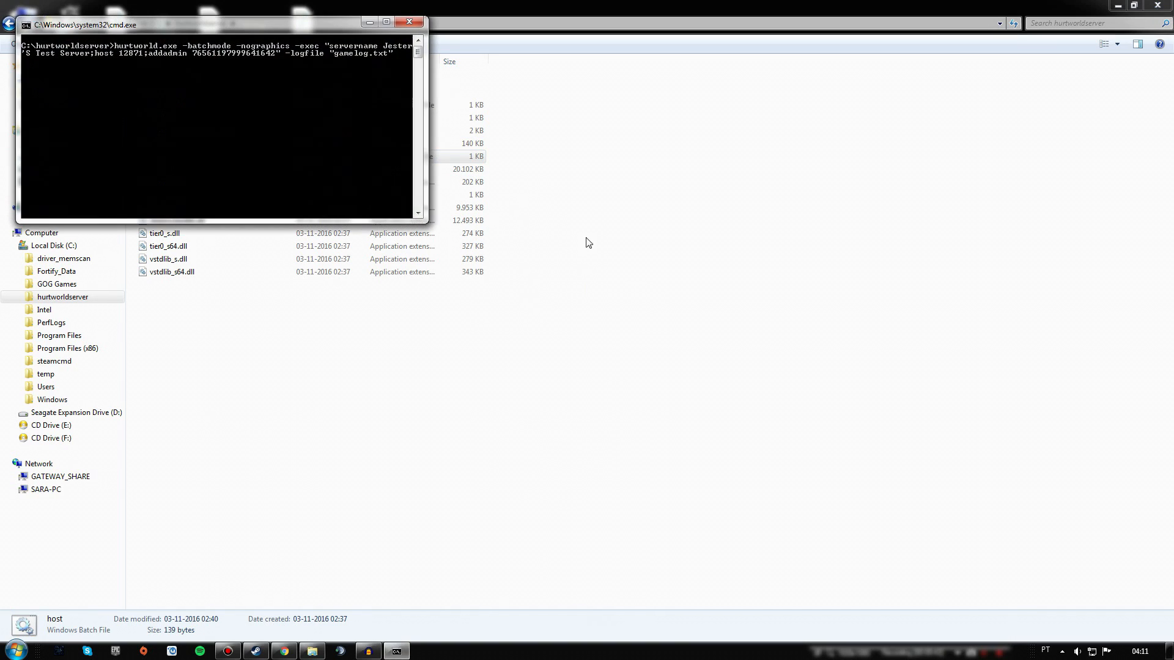
{"action": "left_click", "coordinate": [406, 20]}
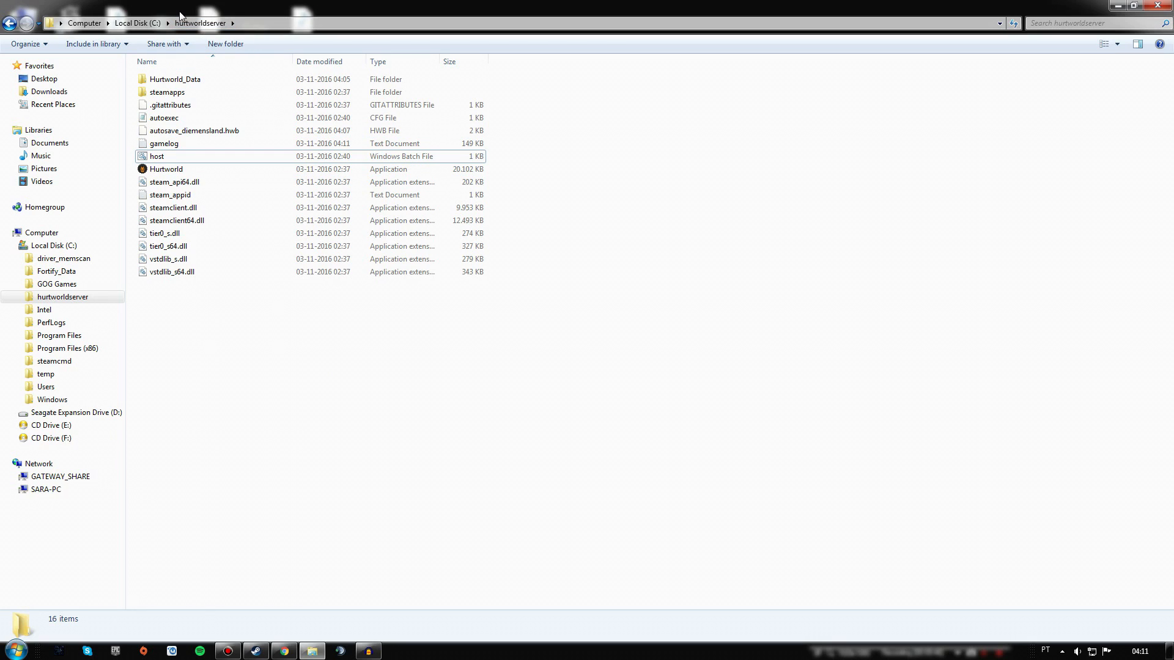
{"action": "left_click", "coordinate": [139, 23]}
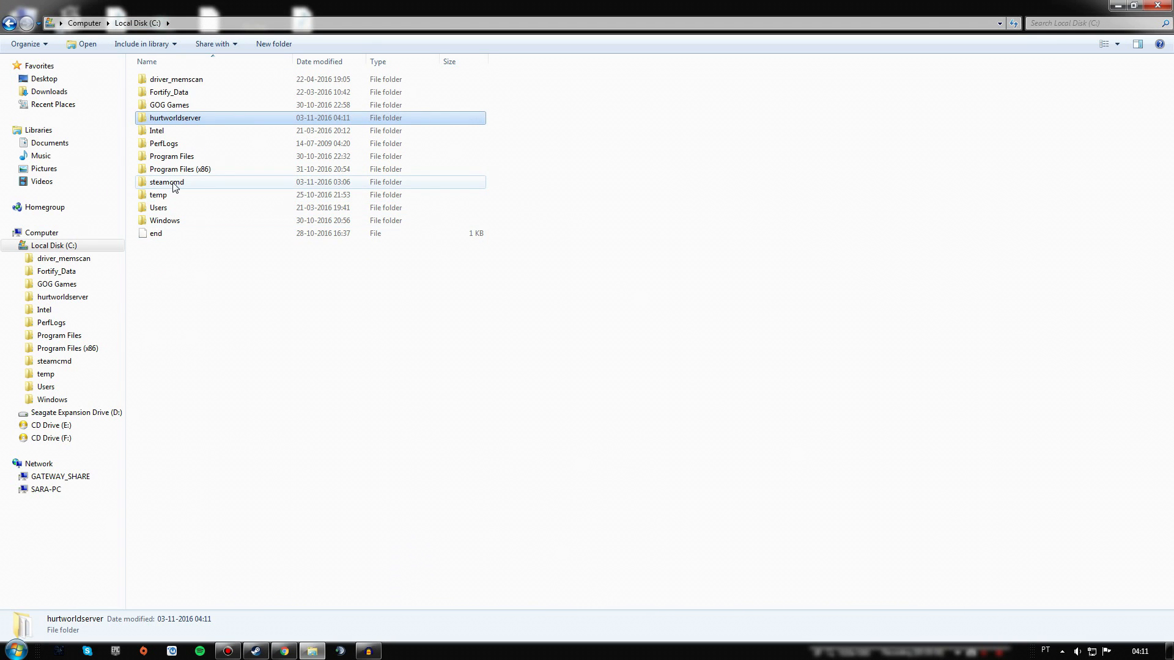
Step: Launch steamcmd.exe from the steamcmd folder, then close its console
{"action": "double_click", "coordinate": [167, 182]}
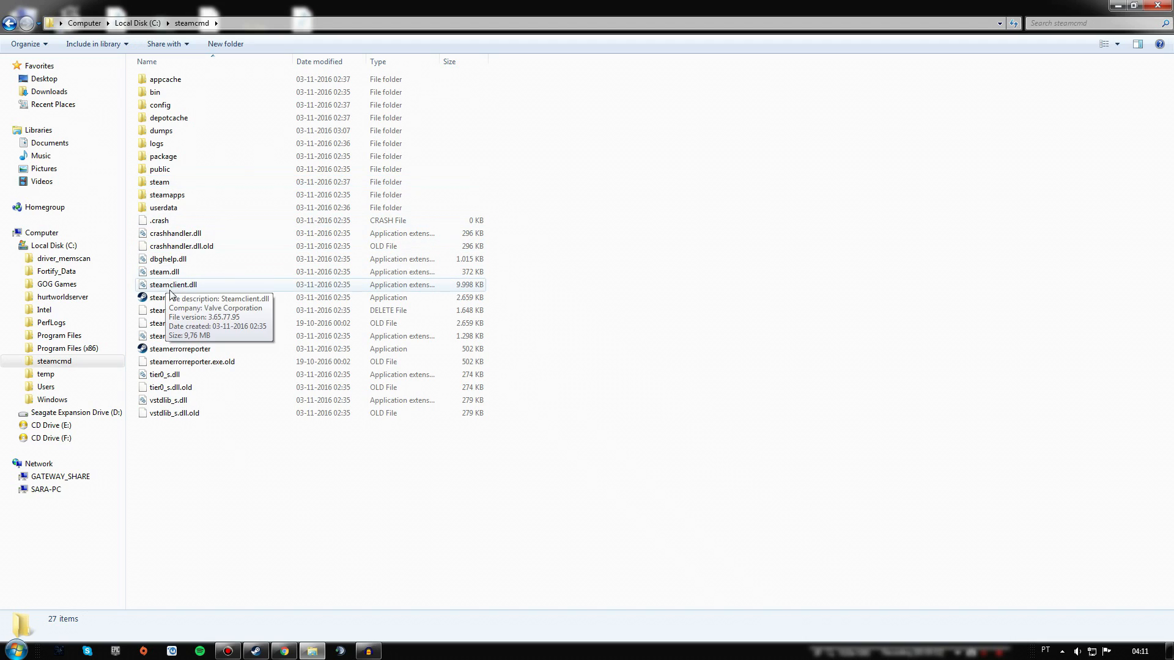
{"action": "double_click", "coordinate": [166, 297]}
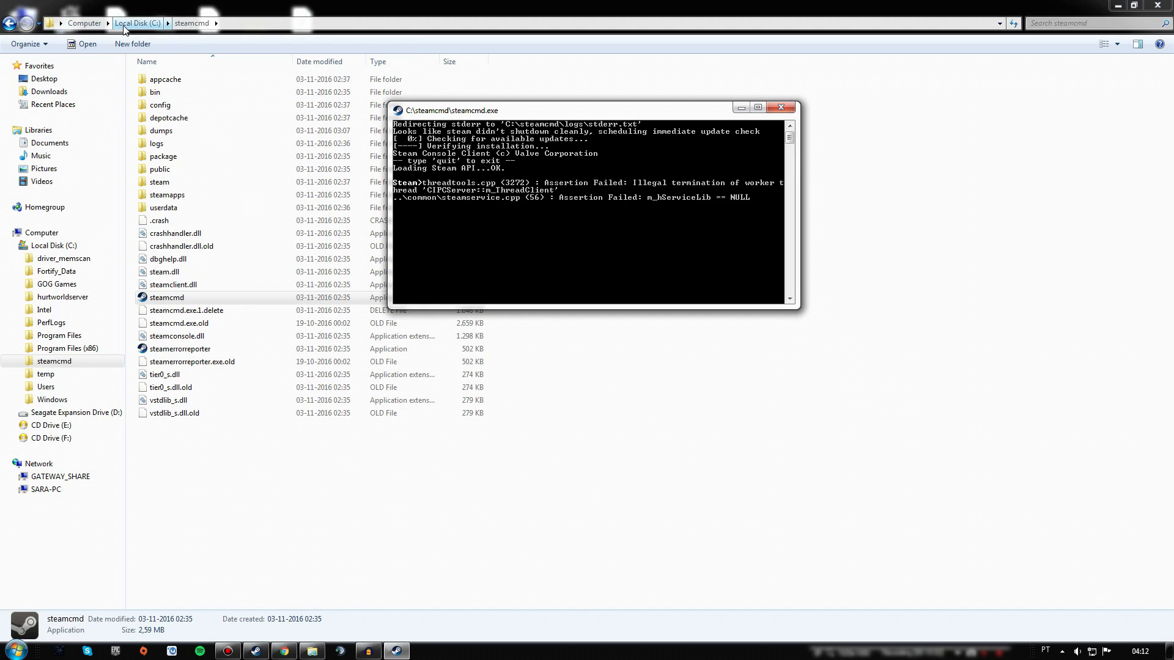
{"action": "left_click", "coordinate": [781, 107]}
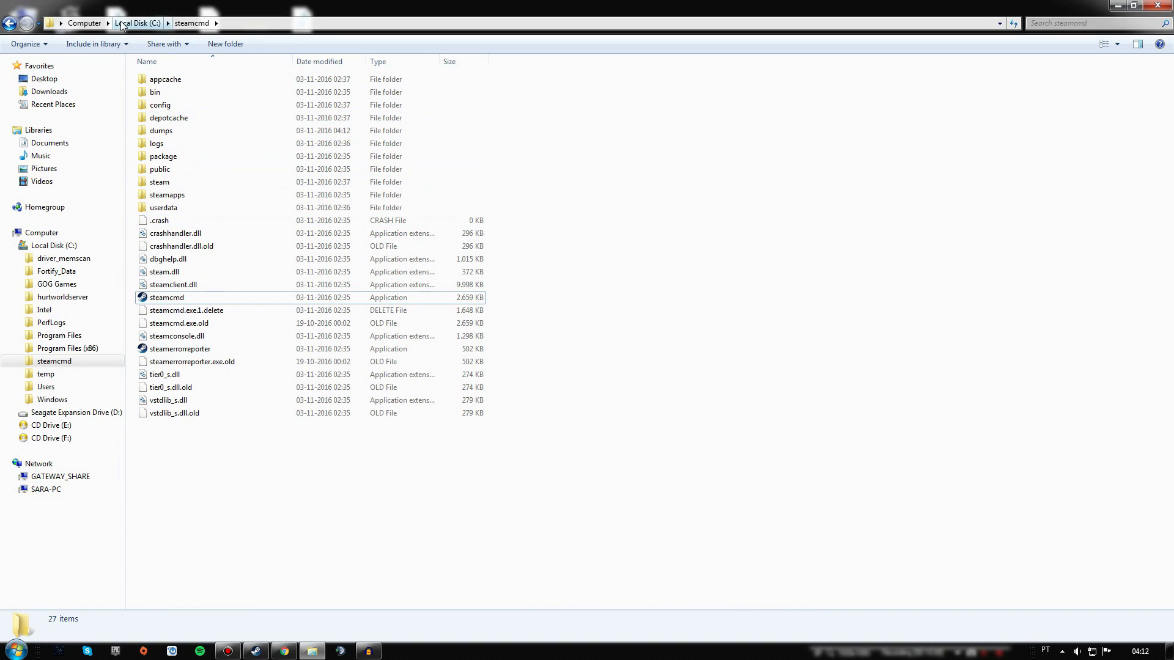
Step: Return to Local Disk (C:) and open the hurtworldserver folder
{"action": "left_click", "coordinate": [141, 23]}
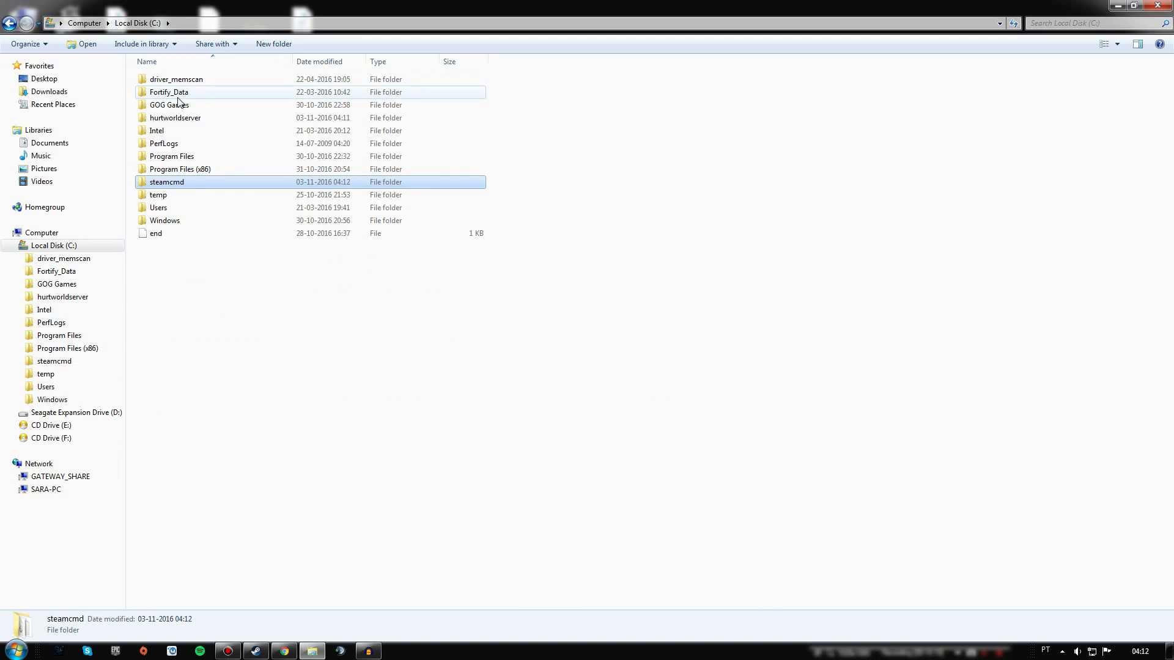
{"action": "left_click", "coordinate": [176, 117]}
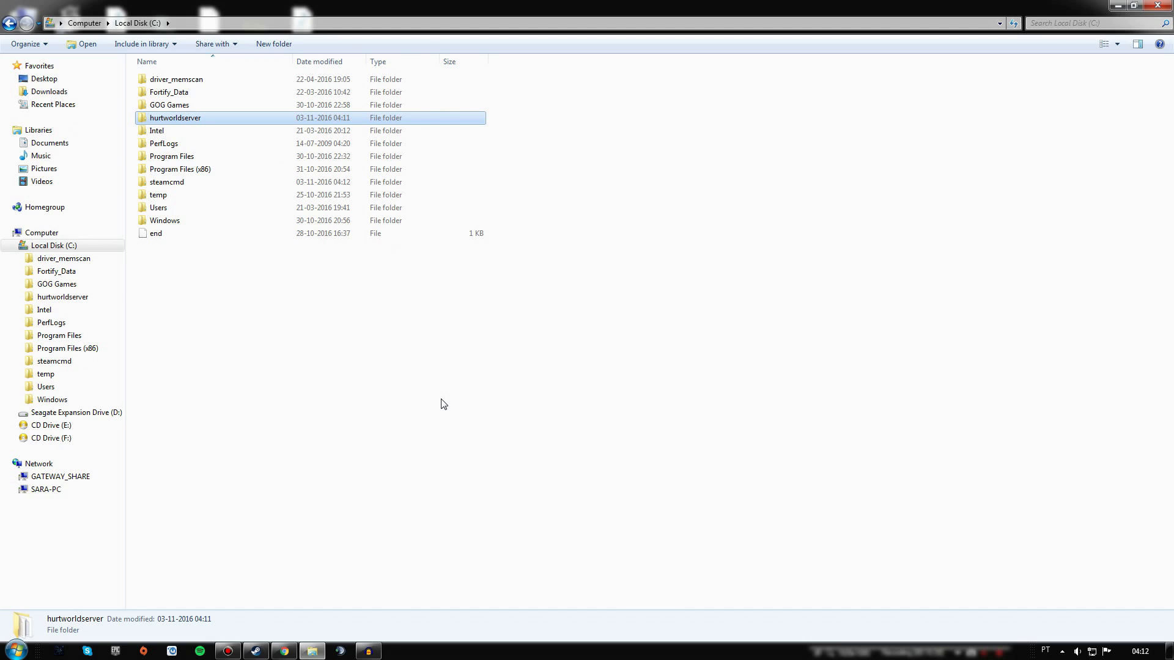
{"action": "double_click", "coordinate": [176, 117]}
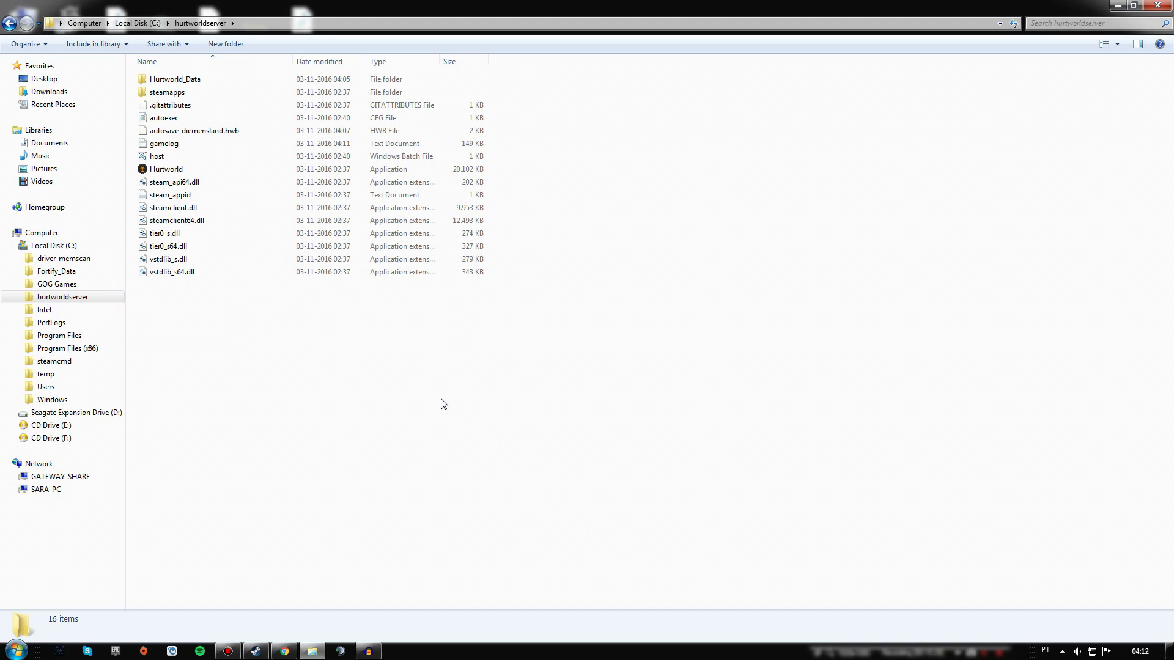
{"action": "mouse_move", "coordinate": [357, 364]}
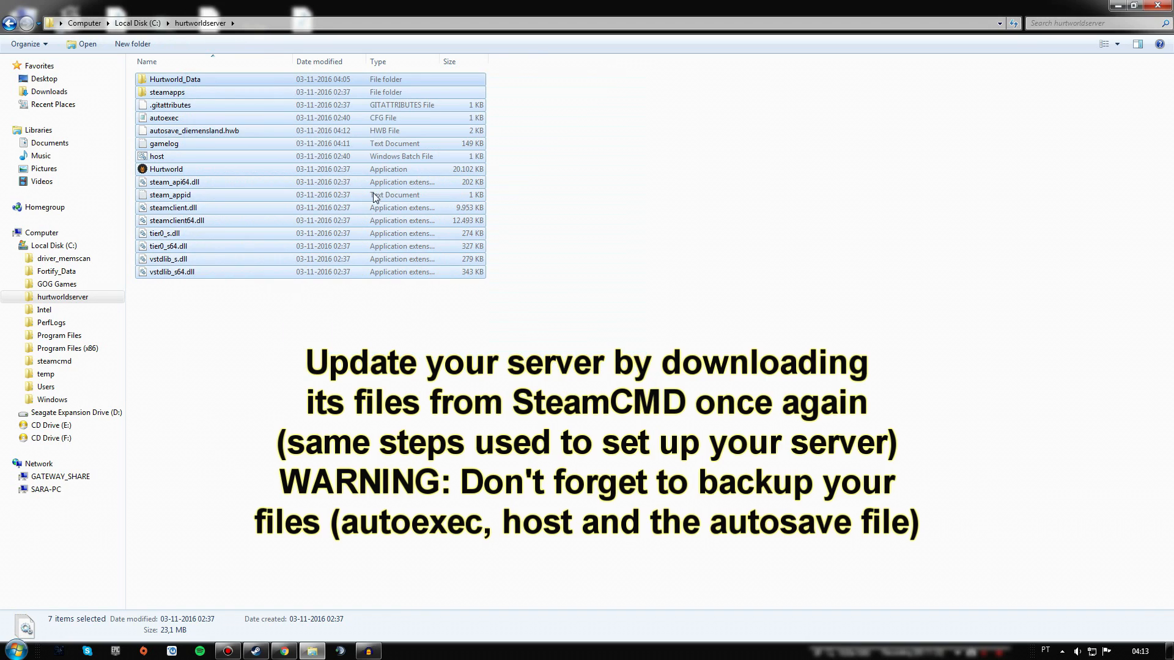
{"action": "left_click", "coordinate": [585, 353]}
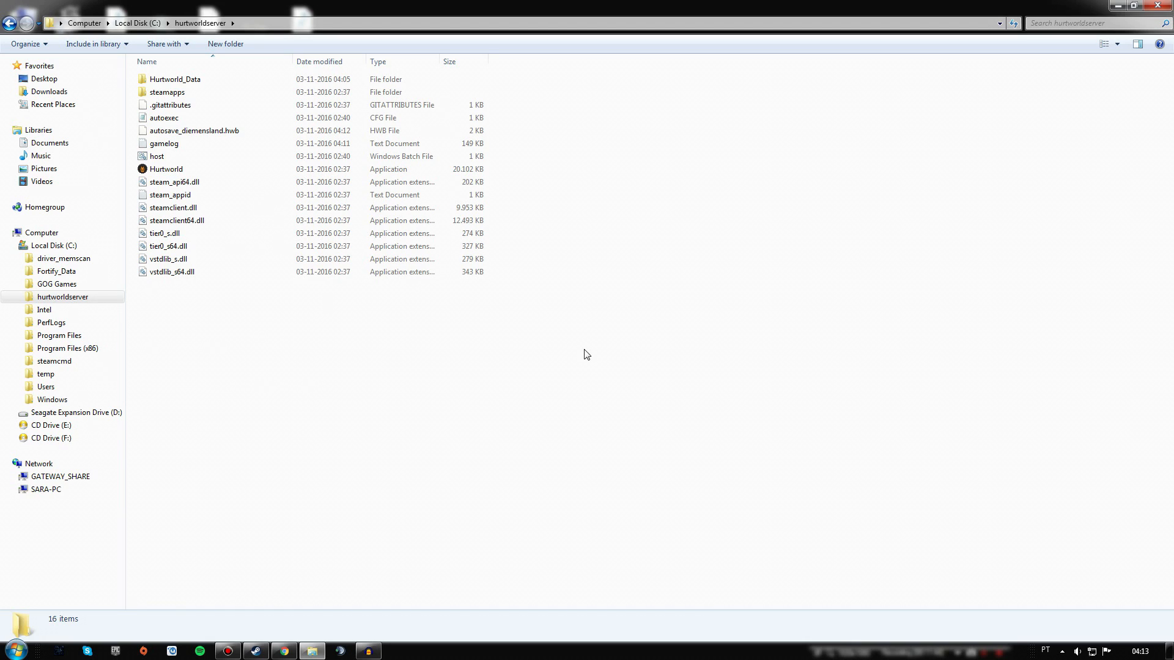
{"action": "mouse_move", "coordinate": [322, 12]}
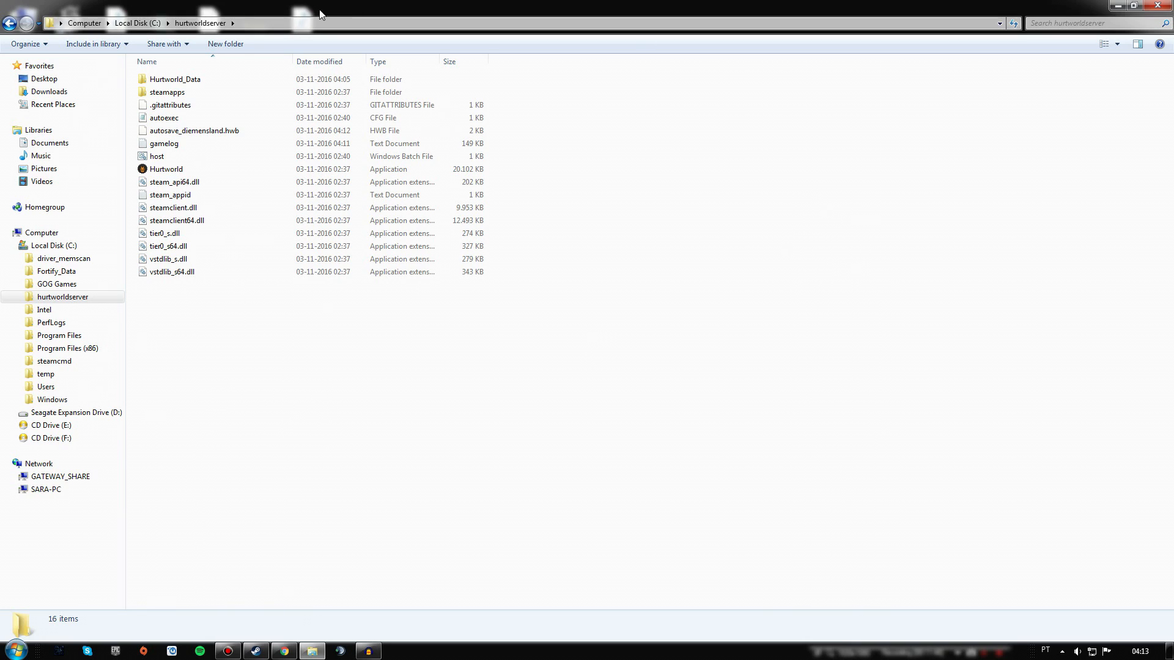
{"action": "mouse_move", "coordinate": [732, 310]}
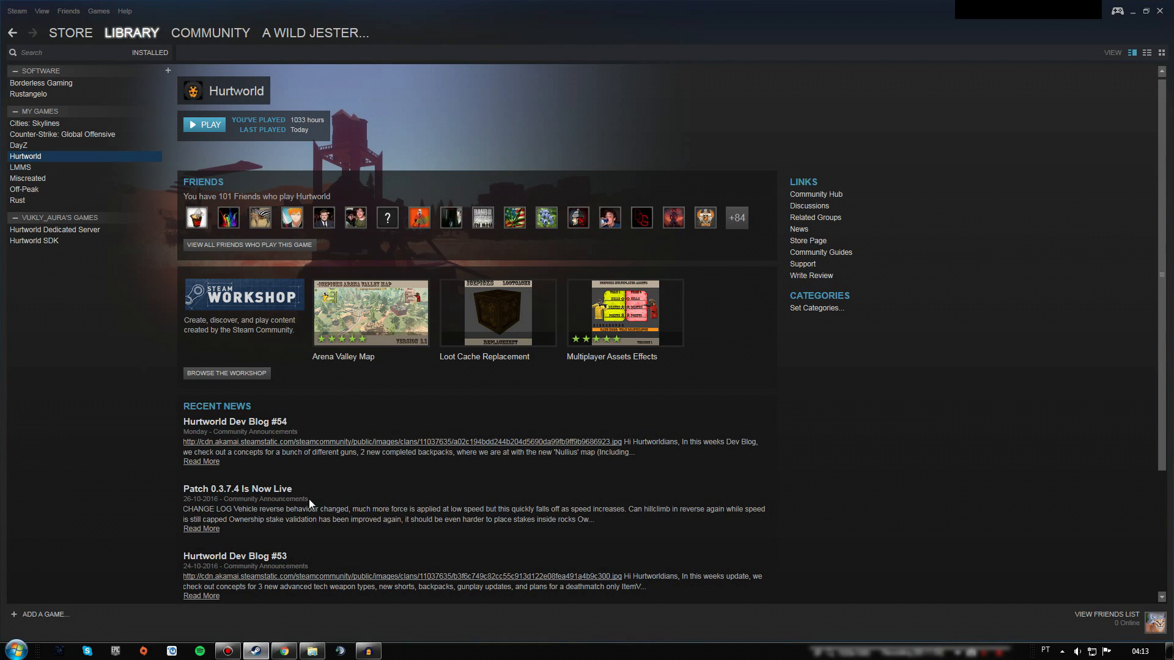
{"action": "scroll", "scroll_direction": "down", "scroll_amount": 3}
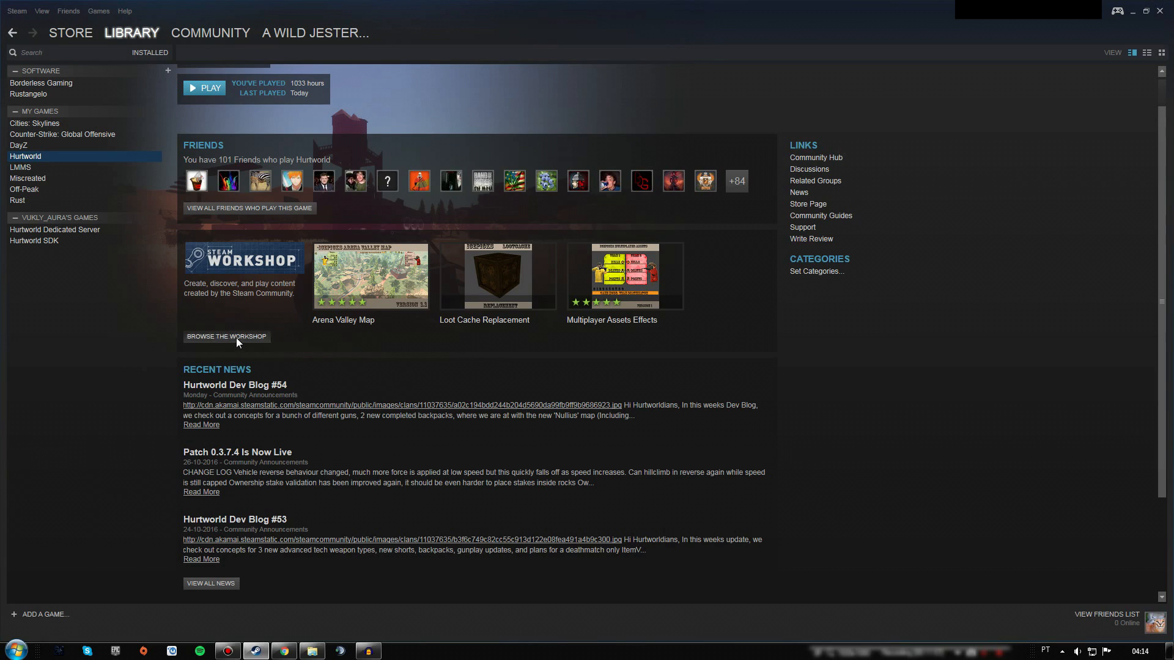
{"action": "left_click", "coordinate": [312, 650]}
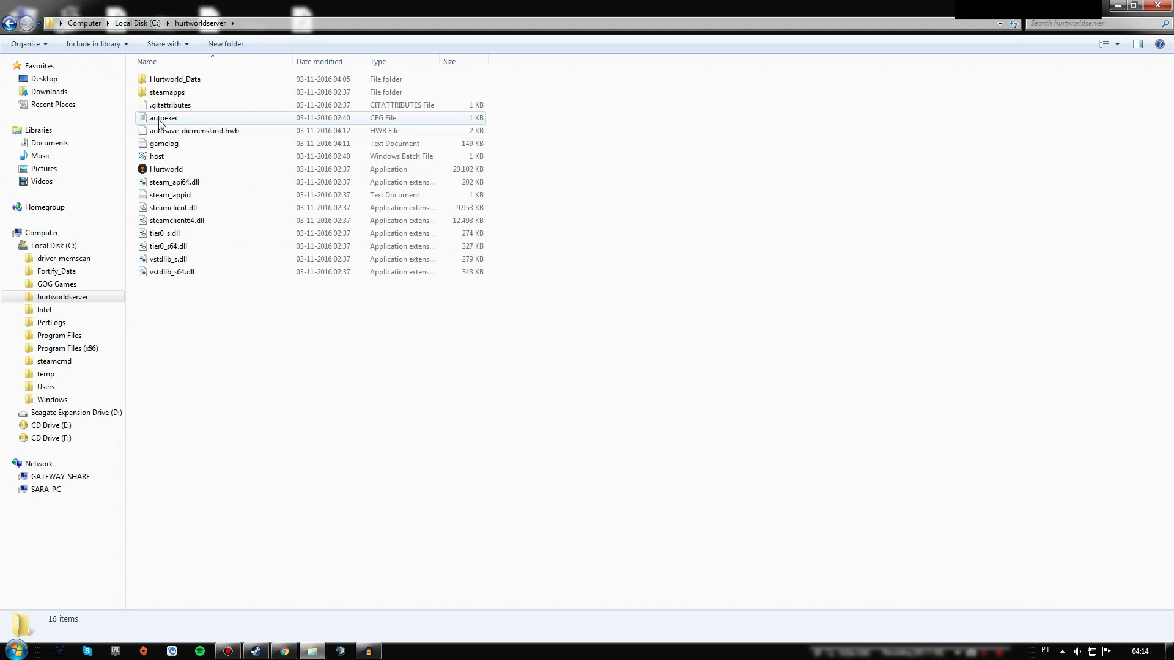
Step: Add the line 'loadmod 4989384' to autoexec in Notepad and close it
{"action": "double_click", "coordinate": [164, 117]}
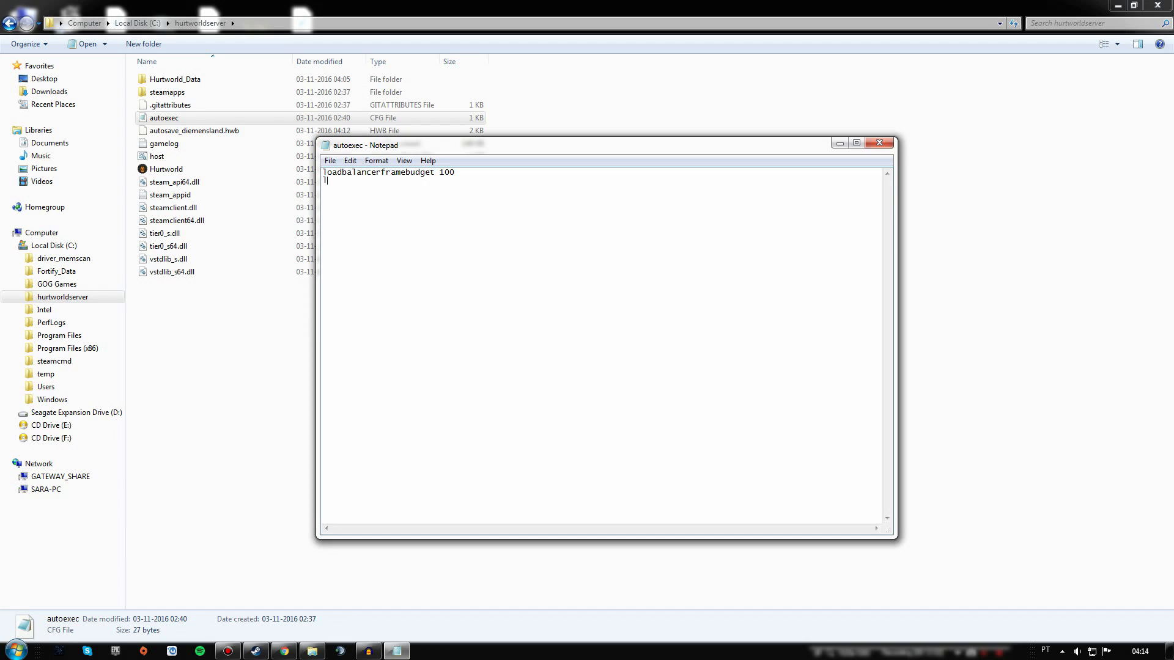
{"action": "type", "text": "loadmode 1"}
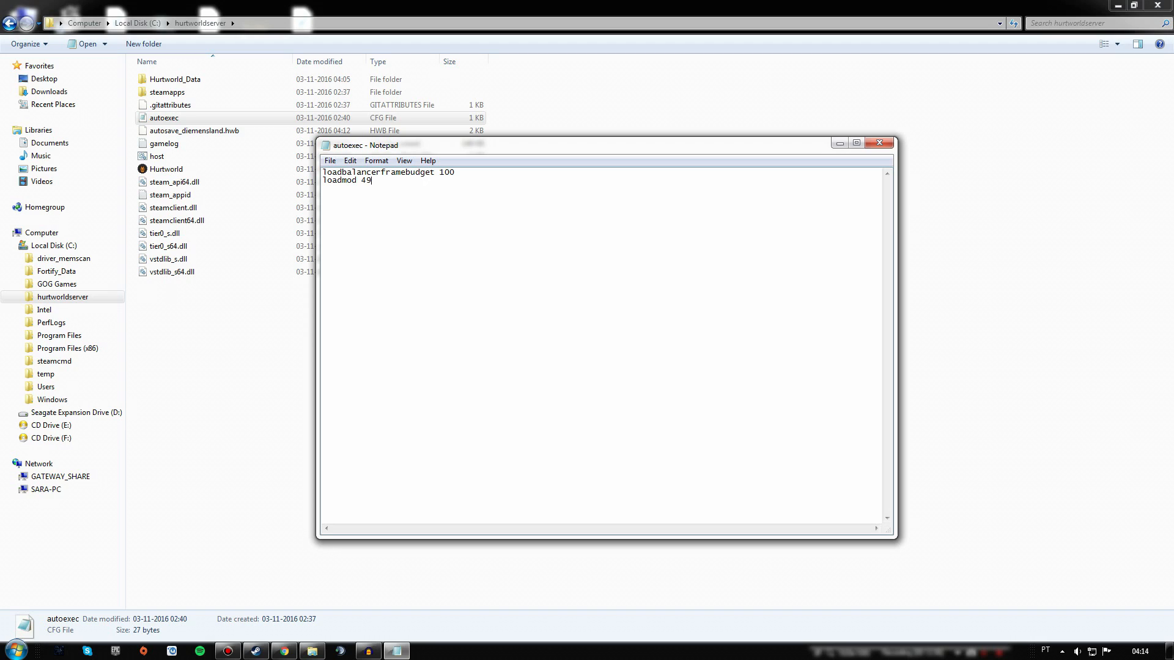
{"action": "type", "text": "89384"}
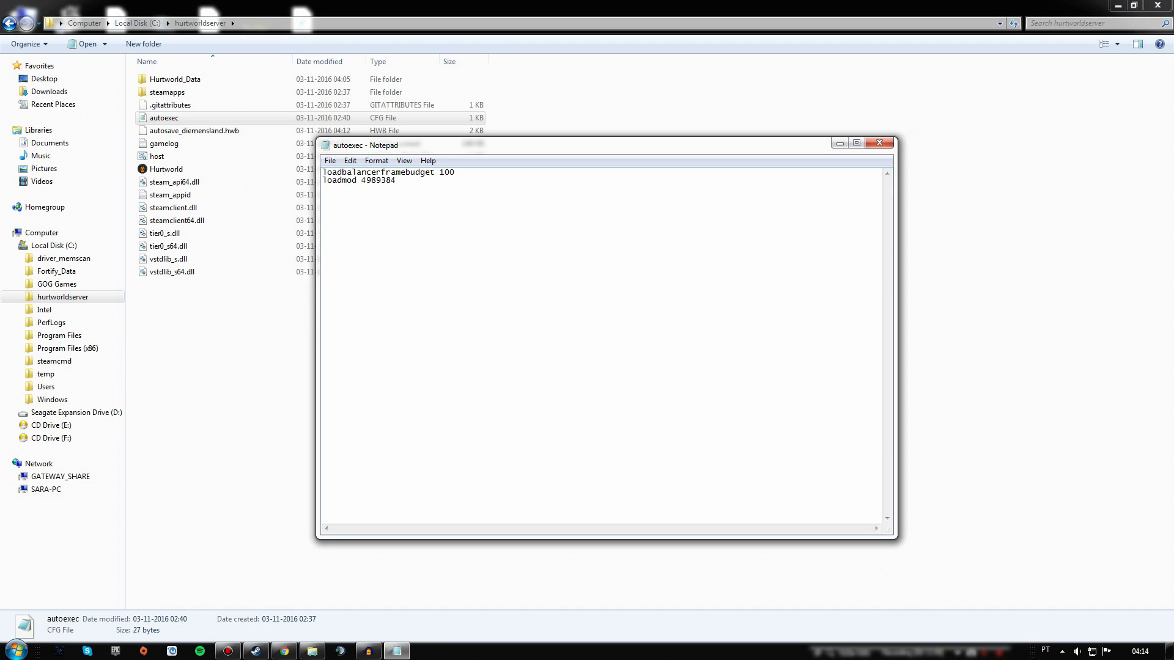
{"action": "mouse_move", "coordinate": [879, 144]}
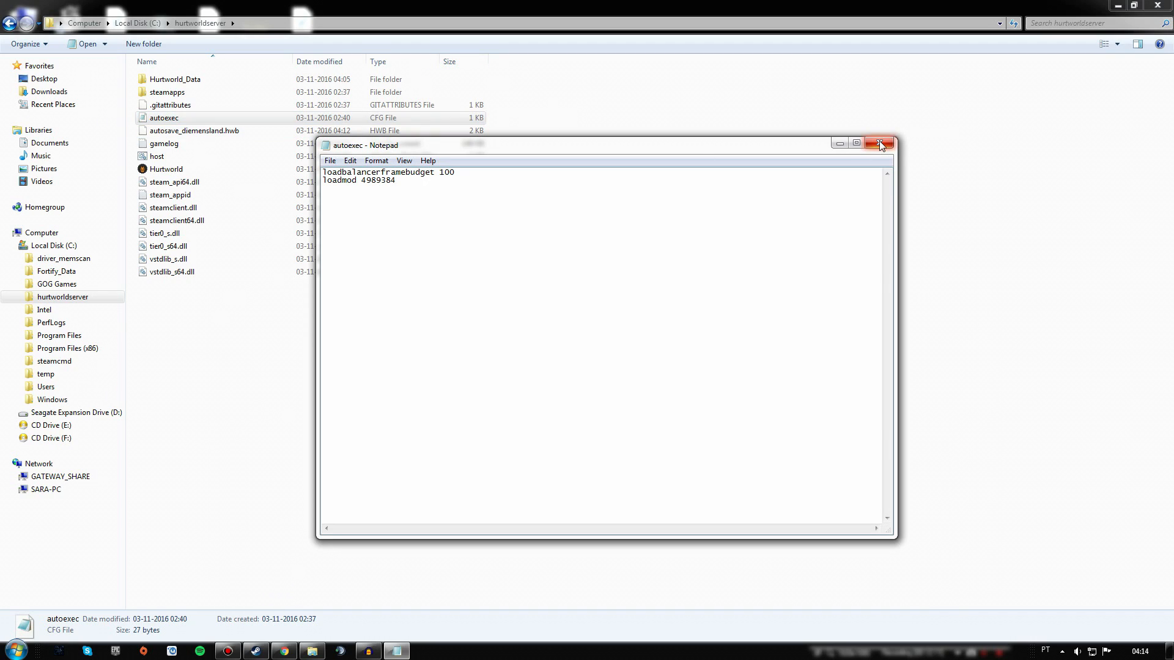
{"action": "left_click", "coordinate": [878, 143]}
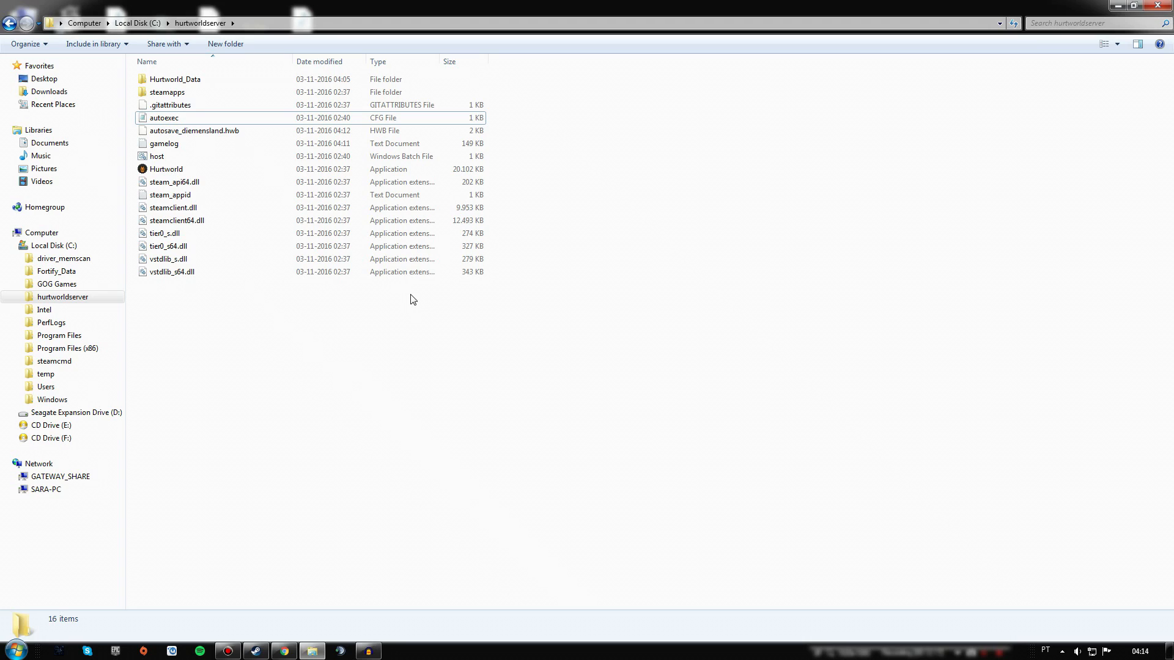
{"action": "mouse_move", "coordinate": [531, 376]}
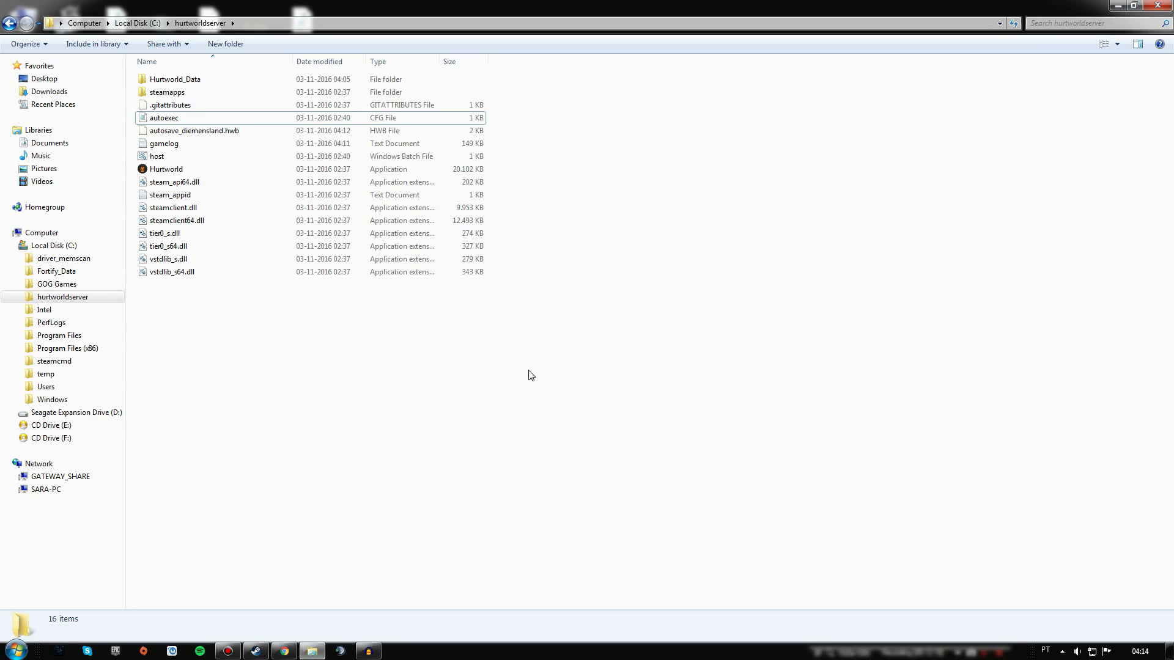
{"action": "mouse_move", "coordinate": [519, 367]}
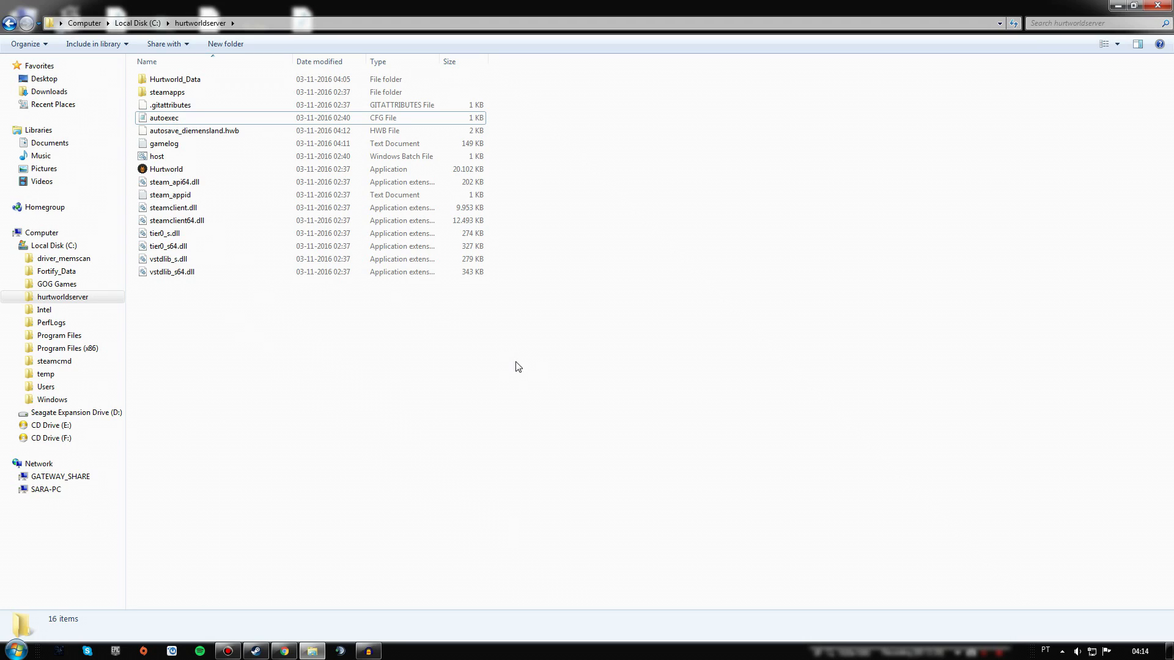
{"action": "mouse_move", "coordinate": [929, 481]}
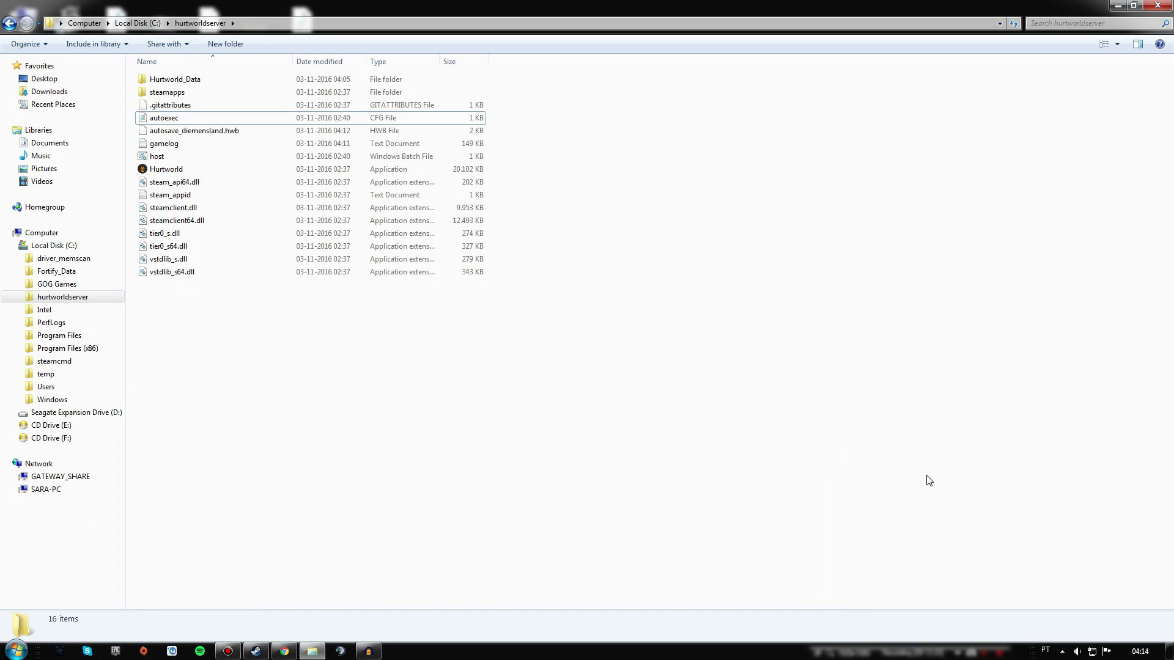
Step: Rename autoexec to autoexec_default, then start renaming it once more
{"action": "right_click", "coordinate": [183, 125]}
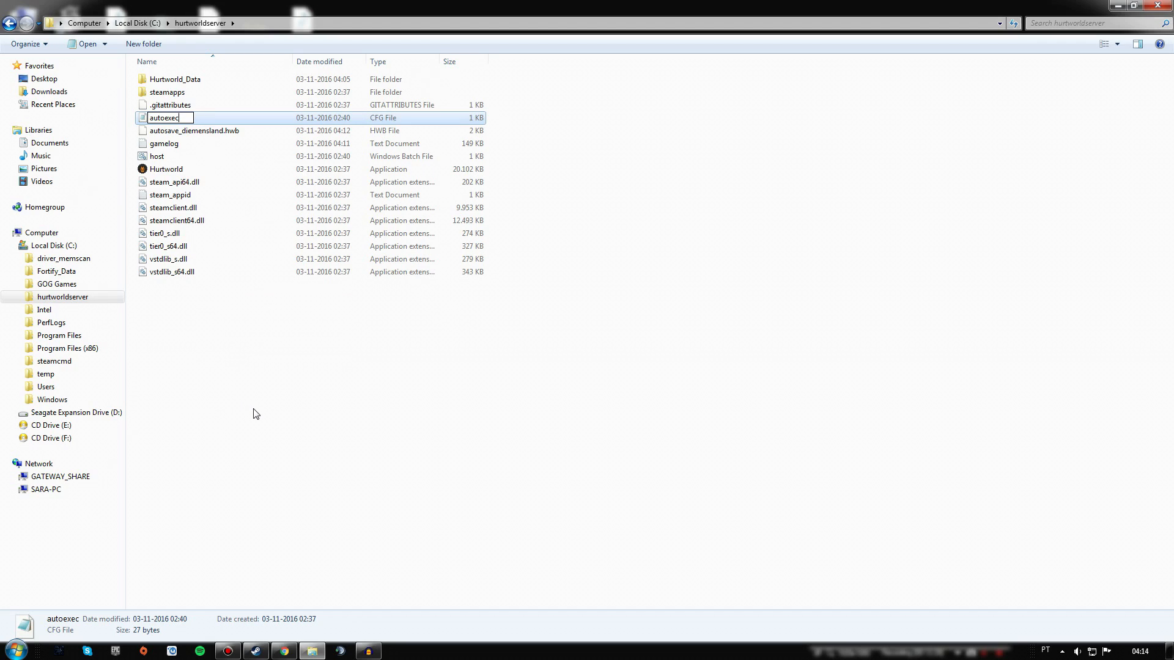
{"action": "type", "text": "_default"}
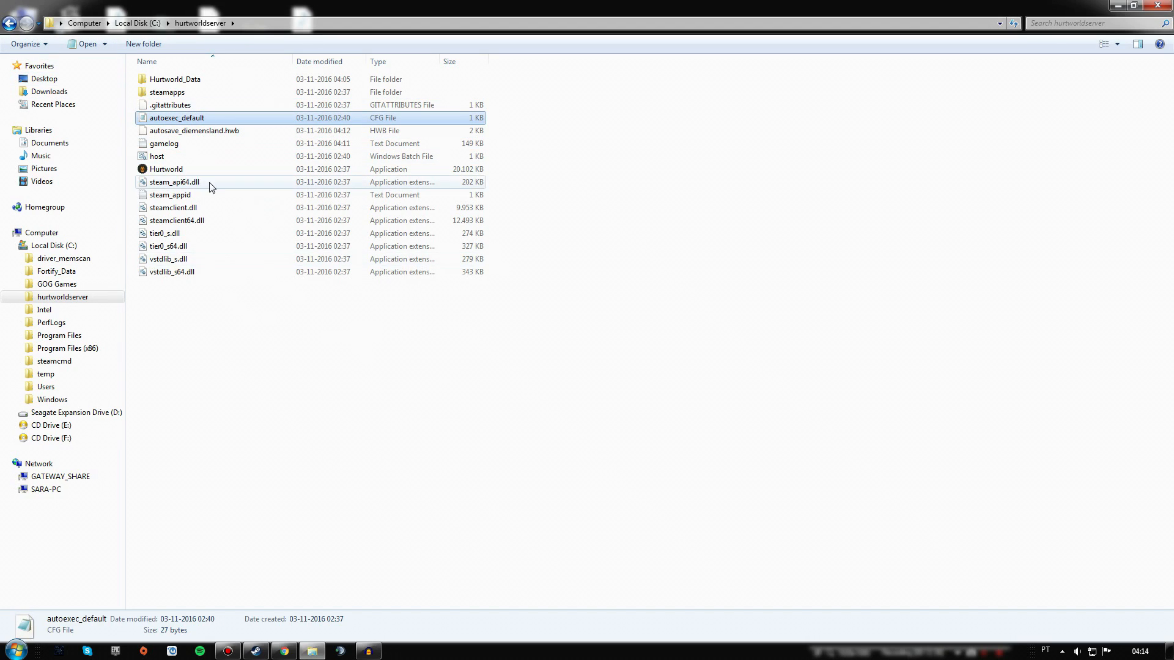
{"action": "right_click", "coordinate": [178, 117]}
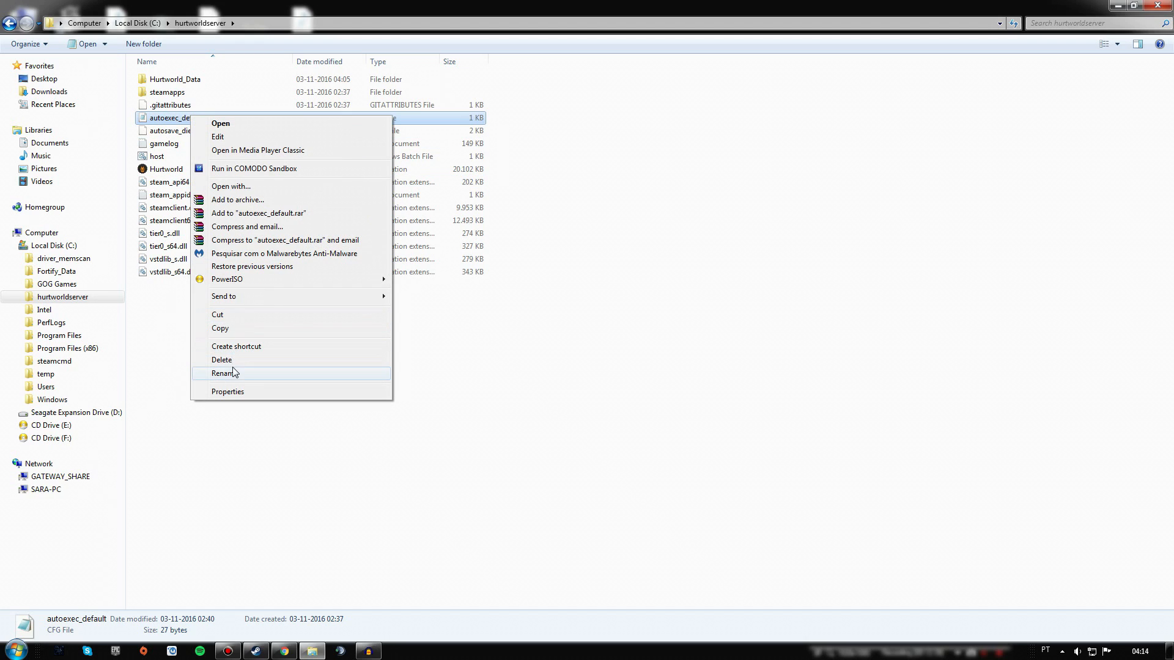
{"action": "left_click", "coordinate": [223, 373]}
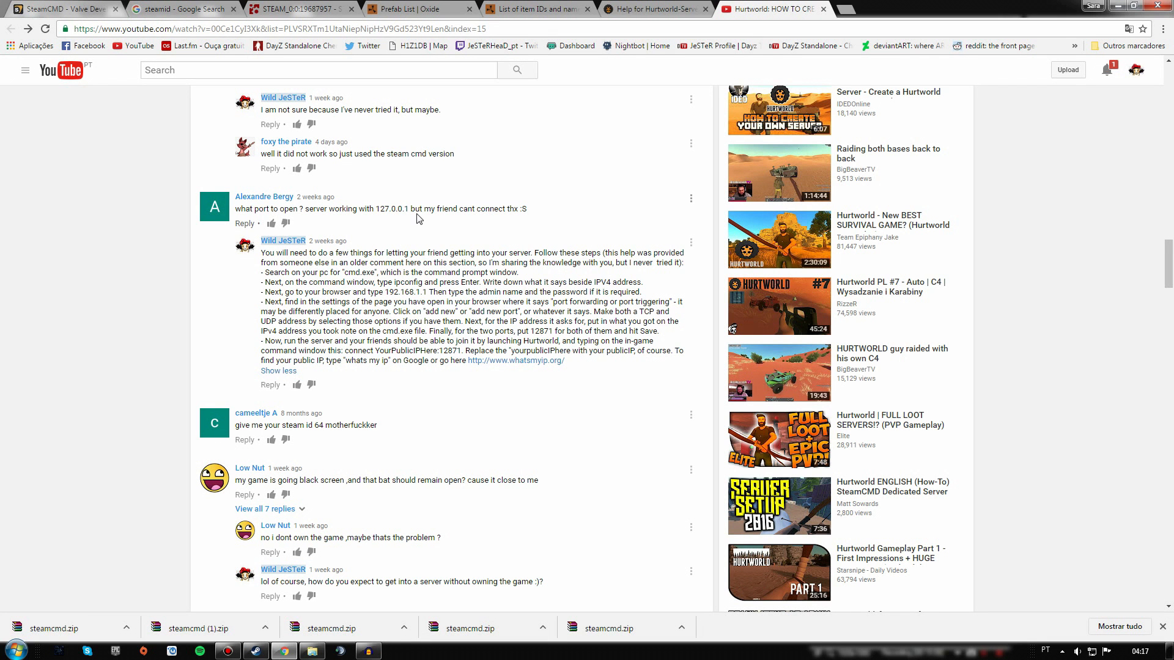
{"action": "mouse_move", "coordinate": [475, 237]}
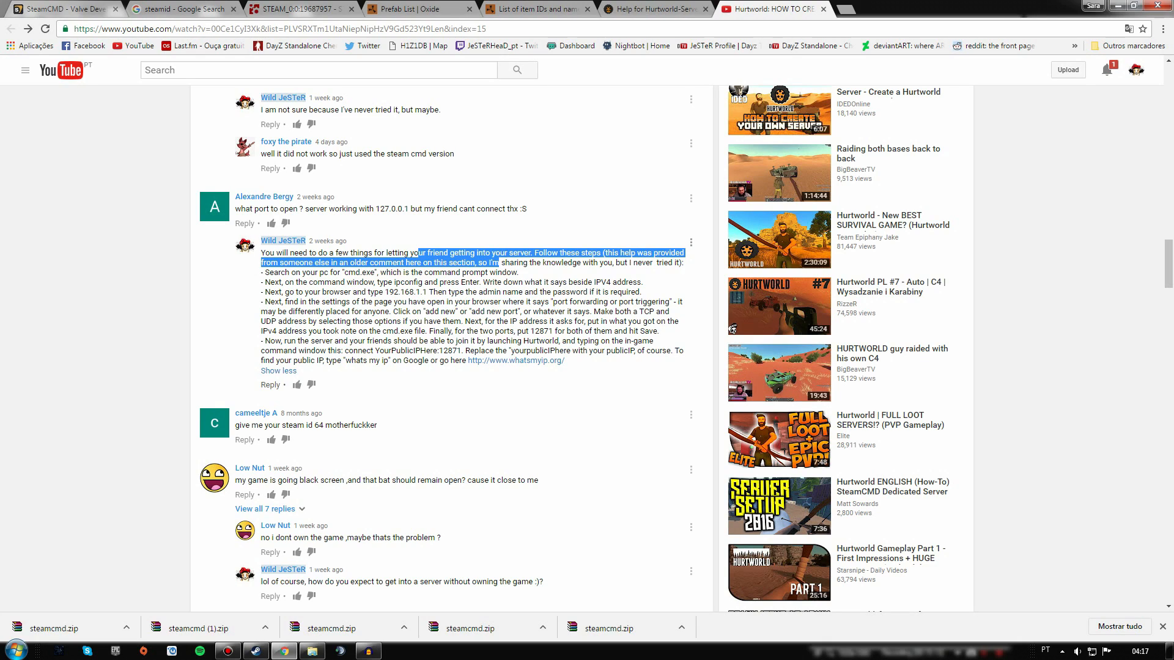
Step: Deselect the reply text, scroll down the comments, and load more comments under the video
{"action": "left_click", "coordinate": [86, 248]}
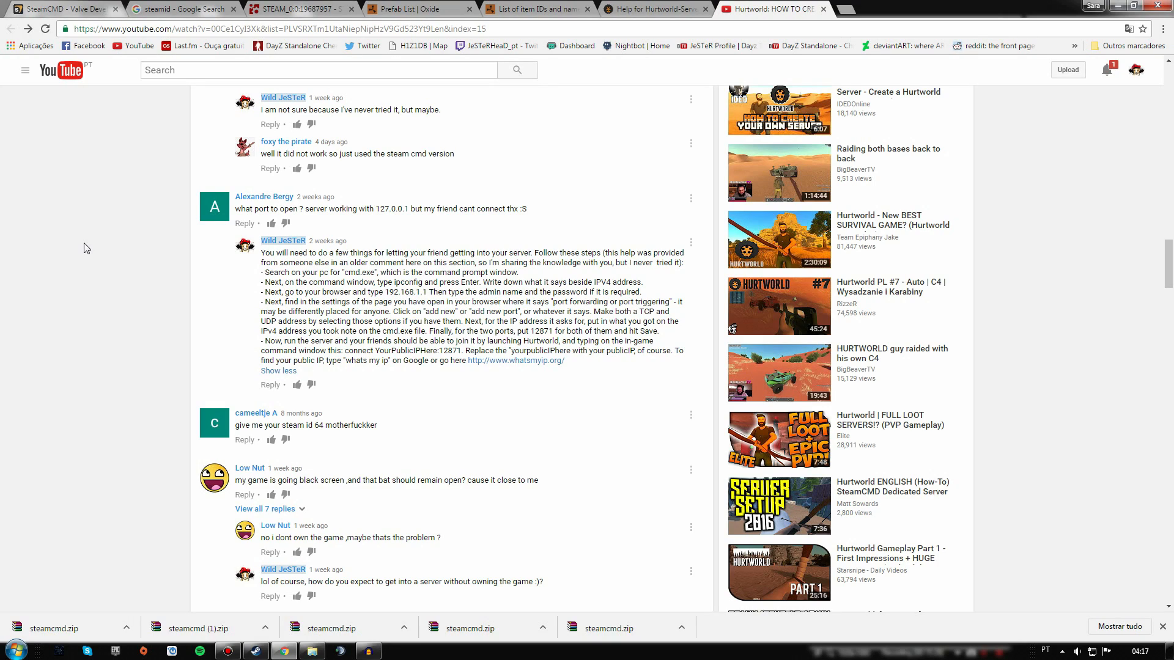
{"action": "scroll", "scroll_direction": "down", "scroll_amount": 3}
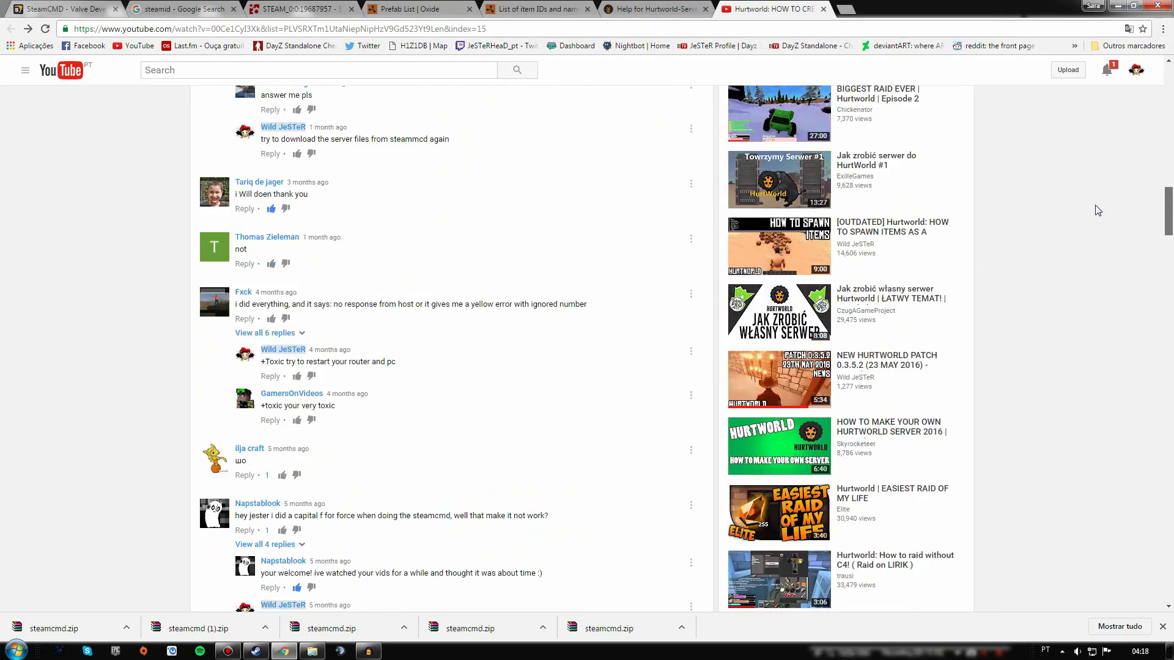
{"action": "scroll", "scroll_direction": "down", "scroll_amount": 3}
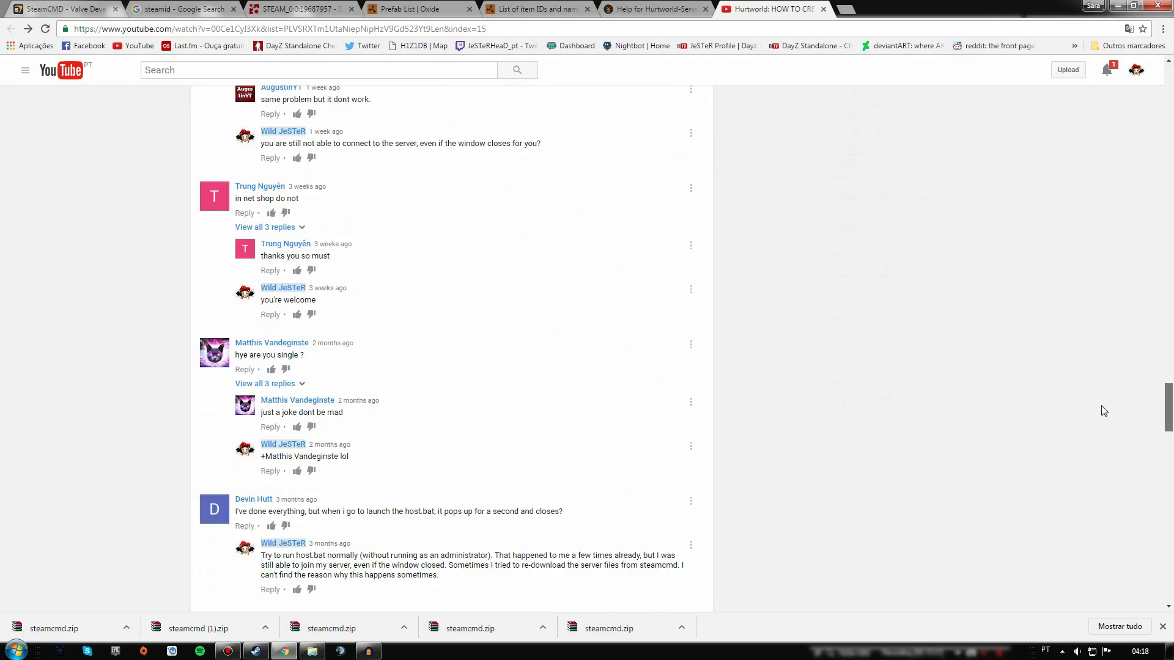
{"action": "scroll", "scroll_direction": "down", "scroll_amount": 3}
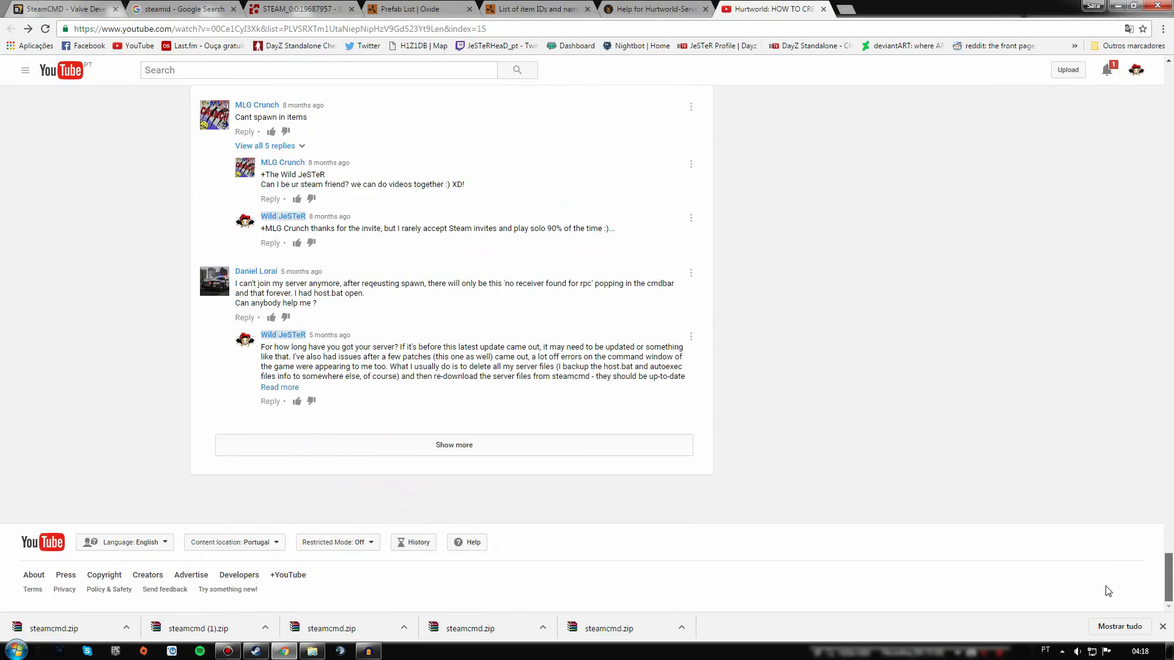
{"action": "left_click", "coordinate": [454, 445]}
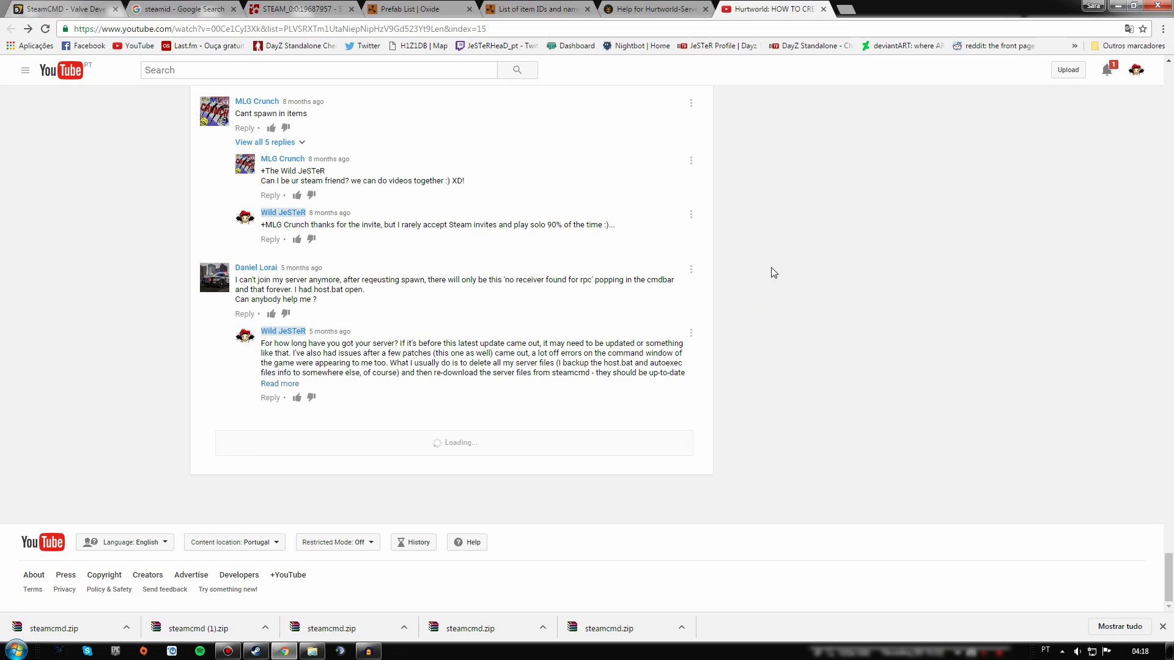
Step: Scroll through the newly loaded creator replies about connecting and joining the server
{"action": "scroll", "scroll_direction": "down", "scroll_amount": 3}
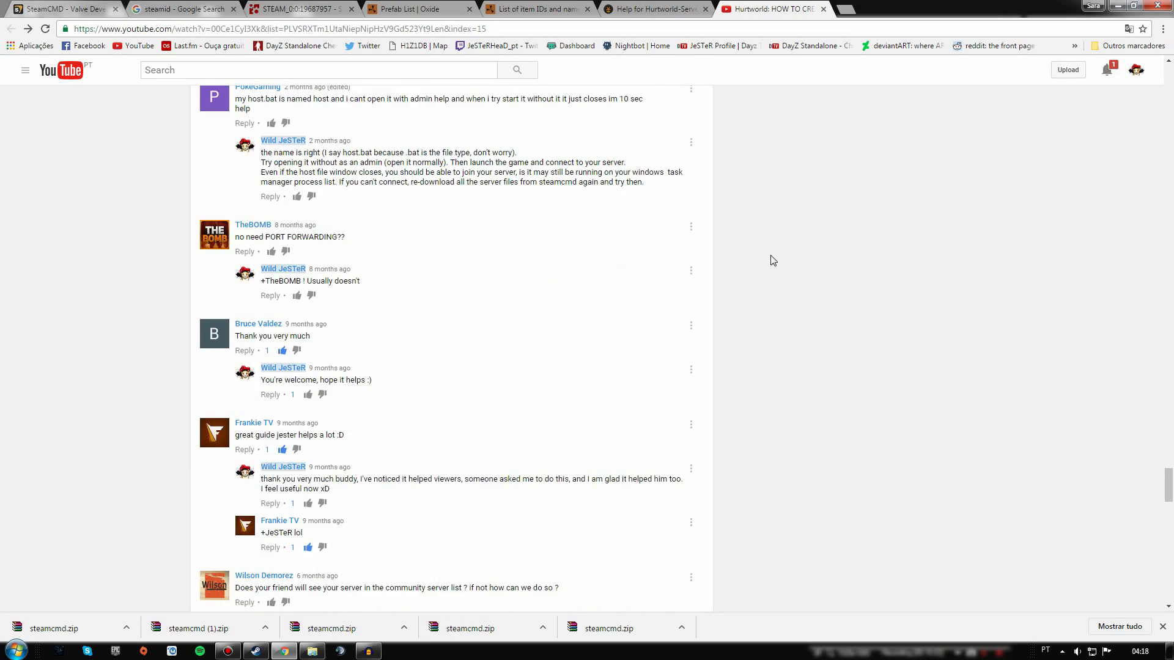
{"action": "scroll", "scroll_direction": "down", "scroll_amount": 3}
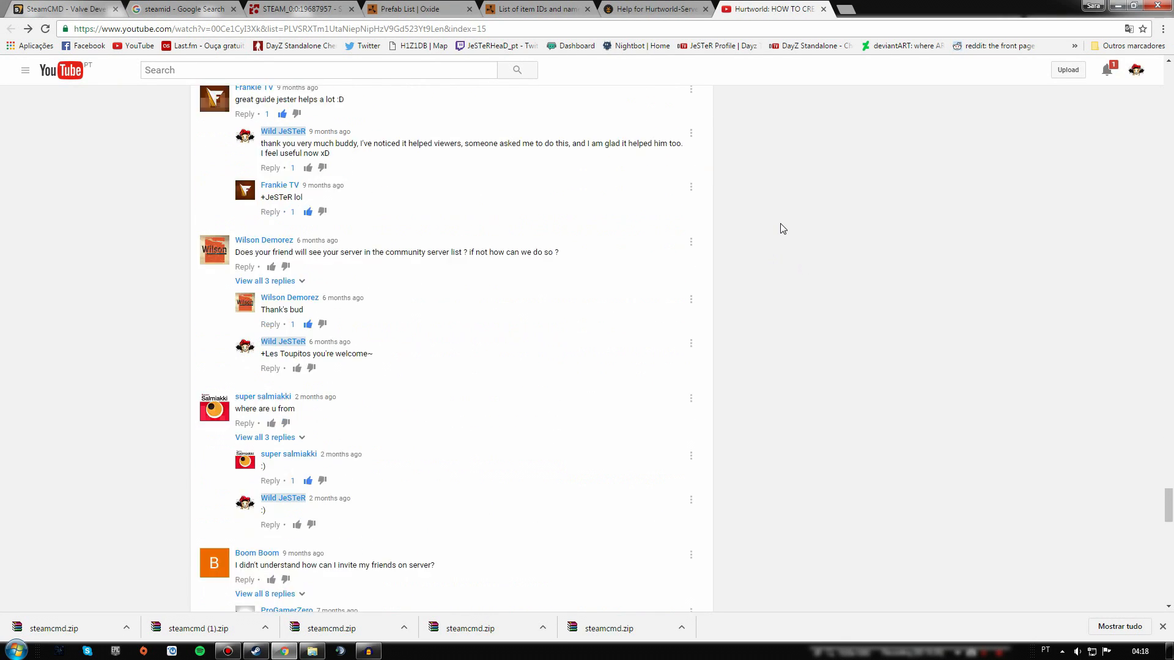
{"action": "scroll", "scroll_direction": "down", "scroll_amount": 3}
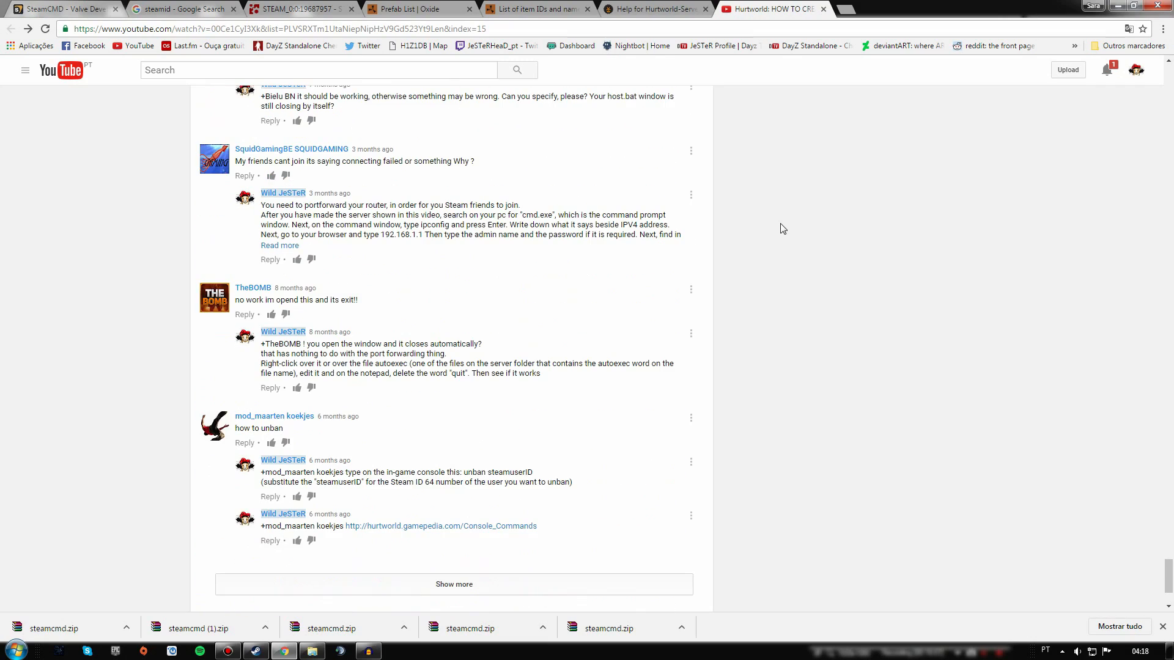
{"action": "scroll", "scroll_direction": "up", "scroll_amount": 3}
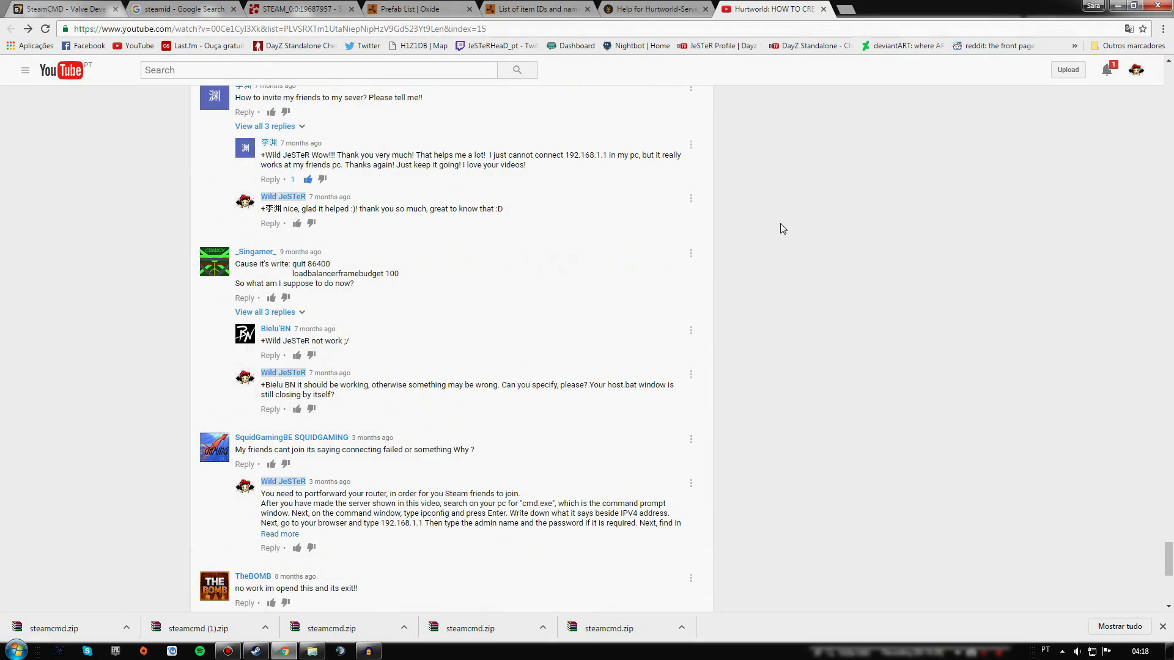